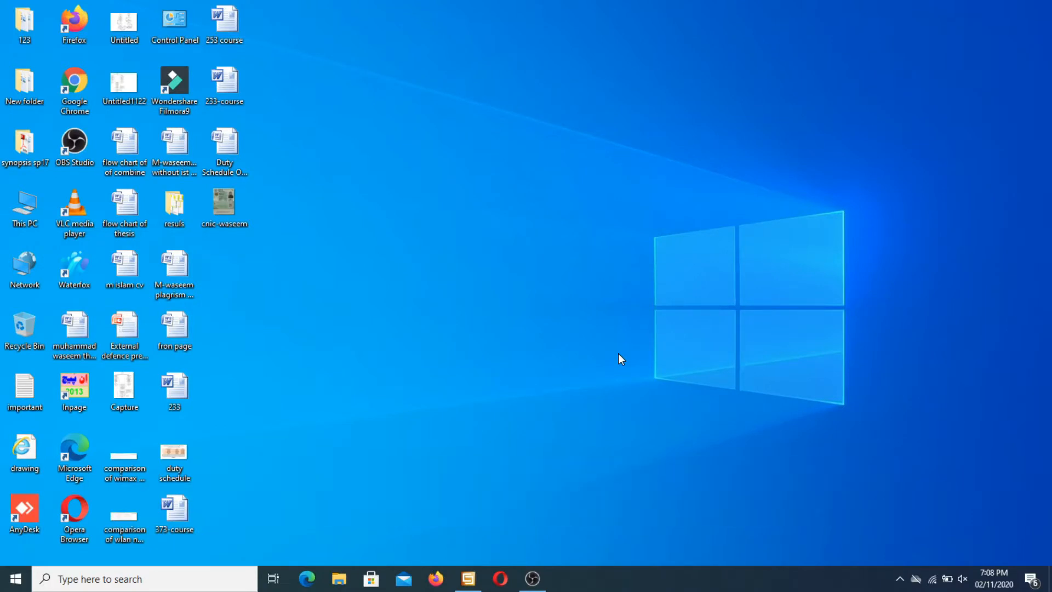
{"action": "mouse_move", "coordinate": [469, 436]}
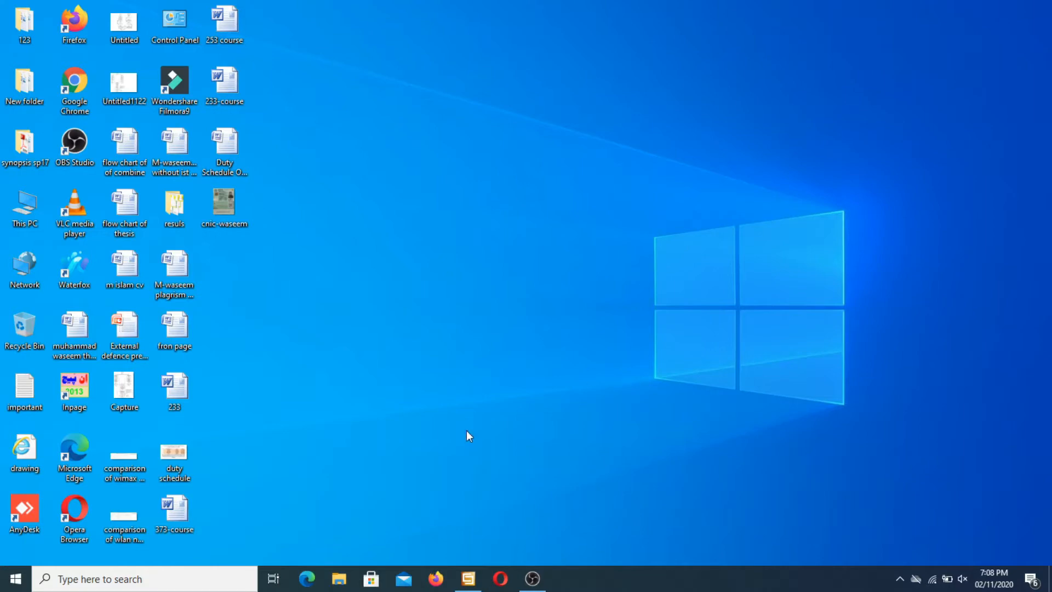
{"action": "mouse_move", "coordinate": [478, 564]}
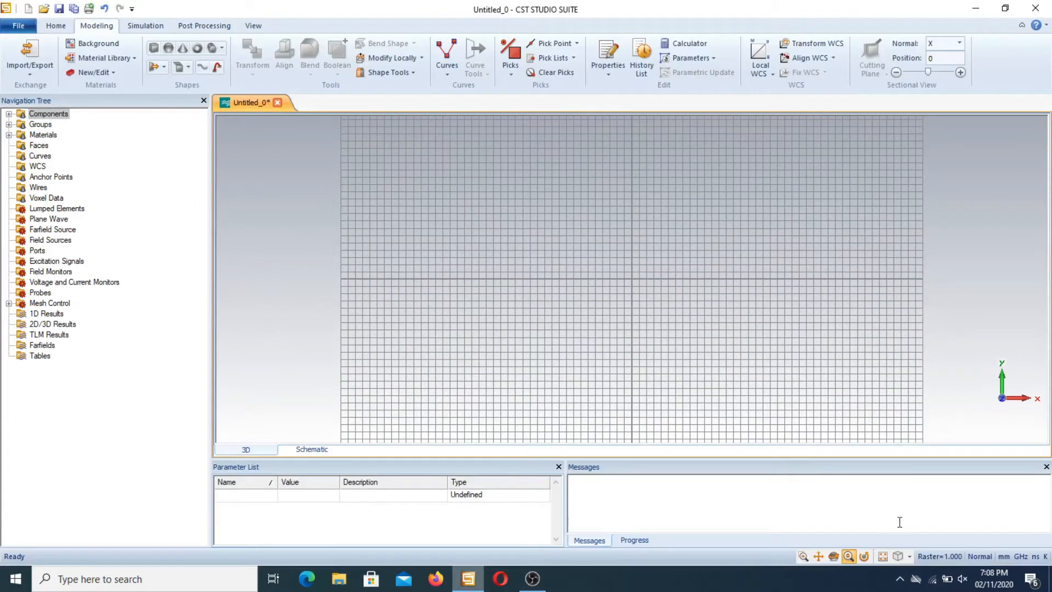
{"action": "mouse_move", "coordinate": [538, 223]}
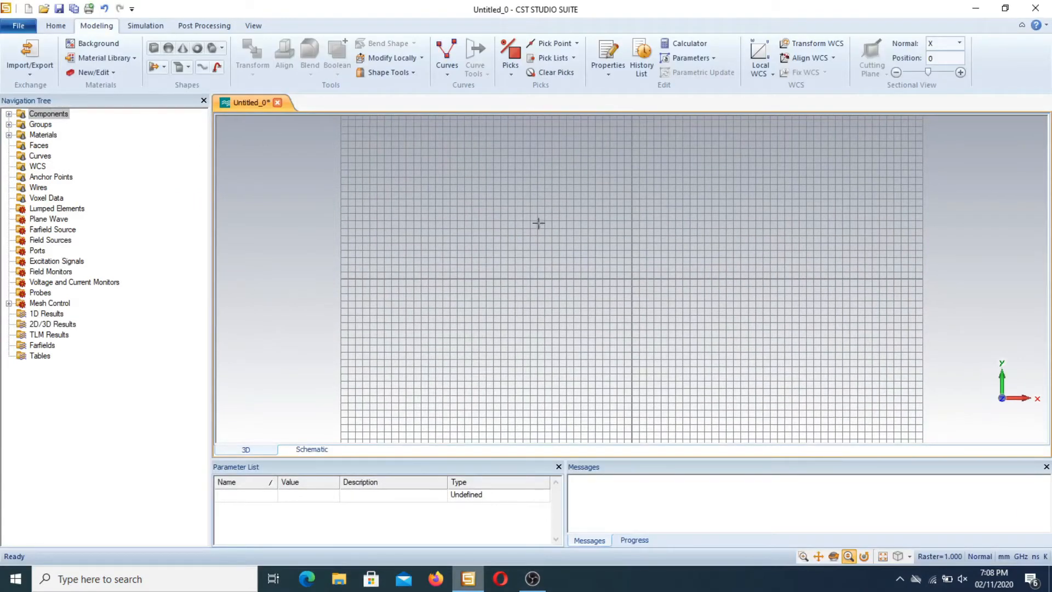
{"action": "mouse_move", "coordinate": [898, 556]}
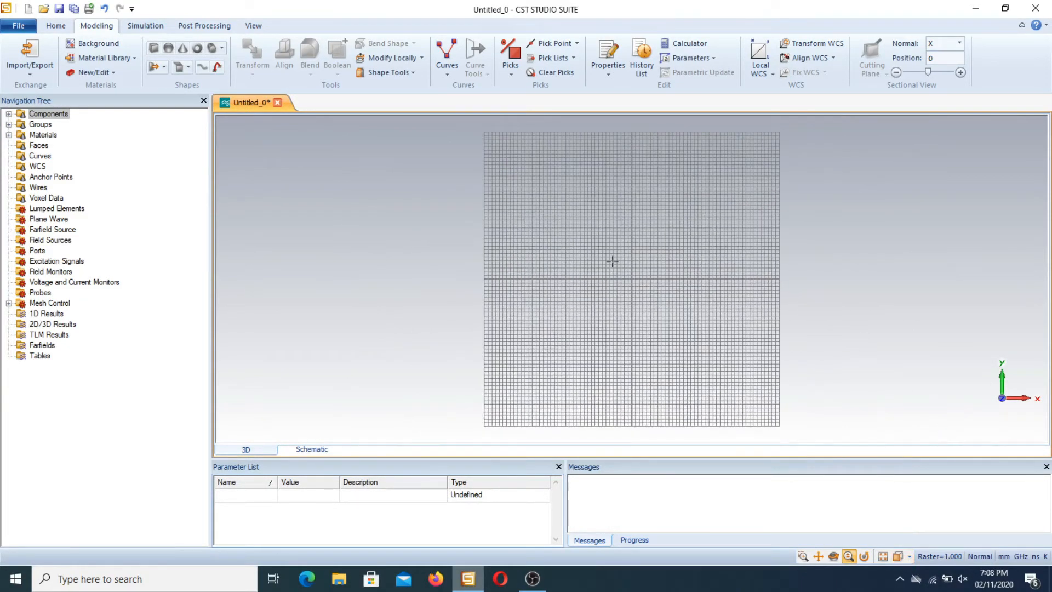
{"action": "mouse_move", "coordinate": [583, 230]}
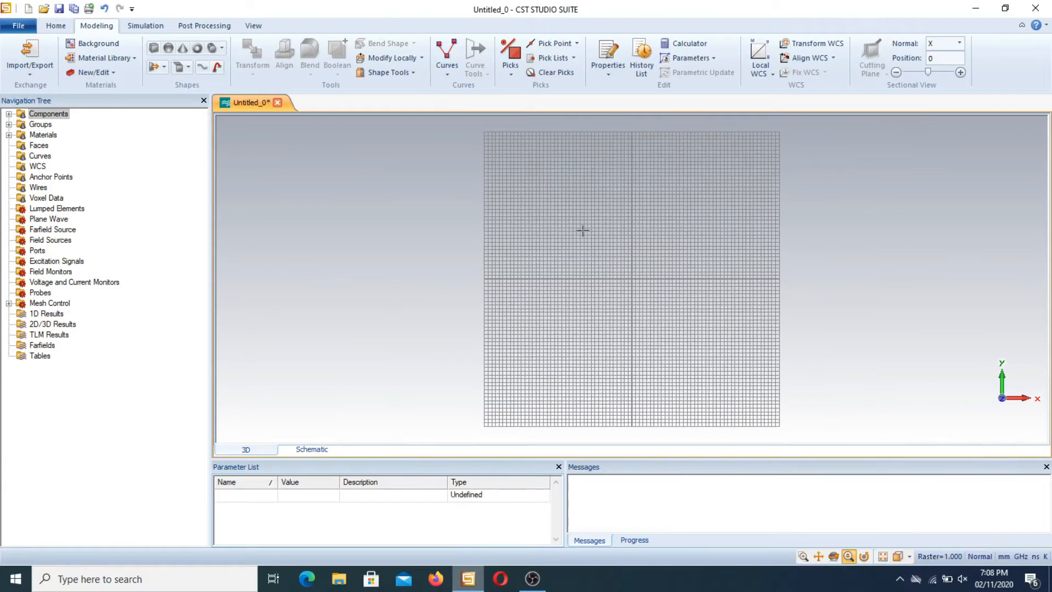
{"action": "mouse_move", "coordinate": [293, 35]}
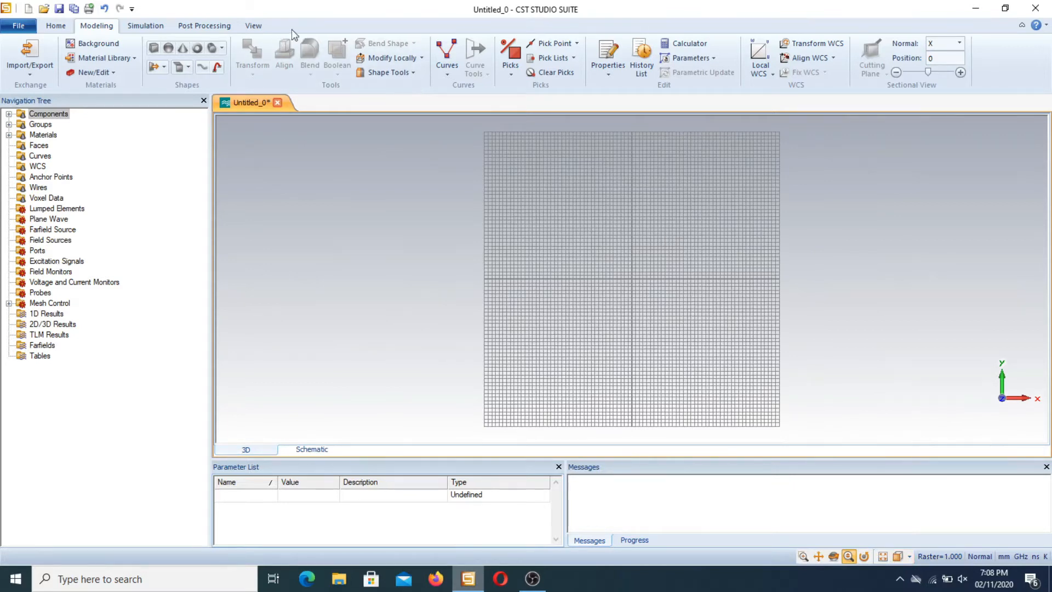
{"action": "mouse_move", "coordinate": [459, 89]}
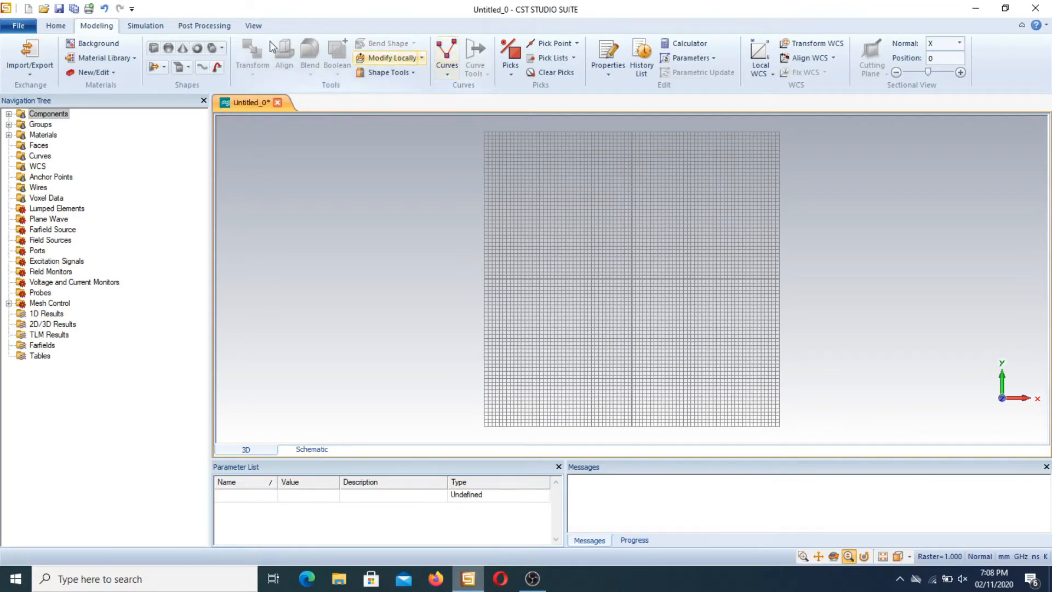
- Sketch brick solid1 in PEC spanning x -19 to 25, y -16 to 17, z -40 to 0
{"action": "left_click", "coordinate": [154, 48]}
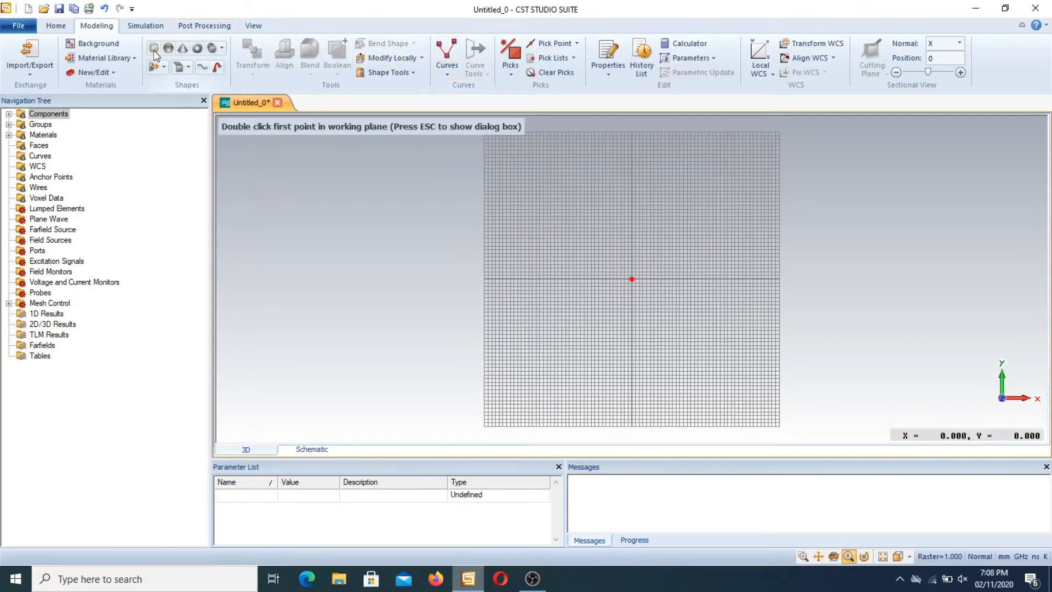
{"action": "mouse_move", "coordinate": [602, 235]}
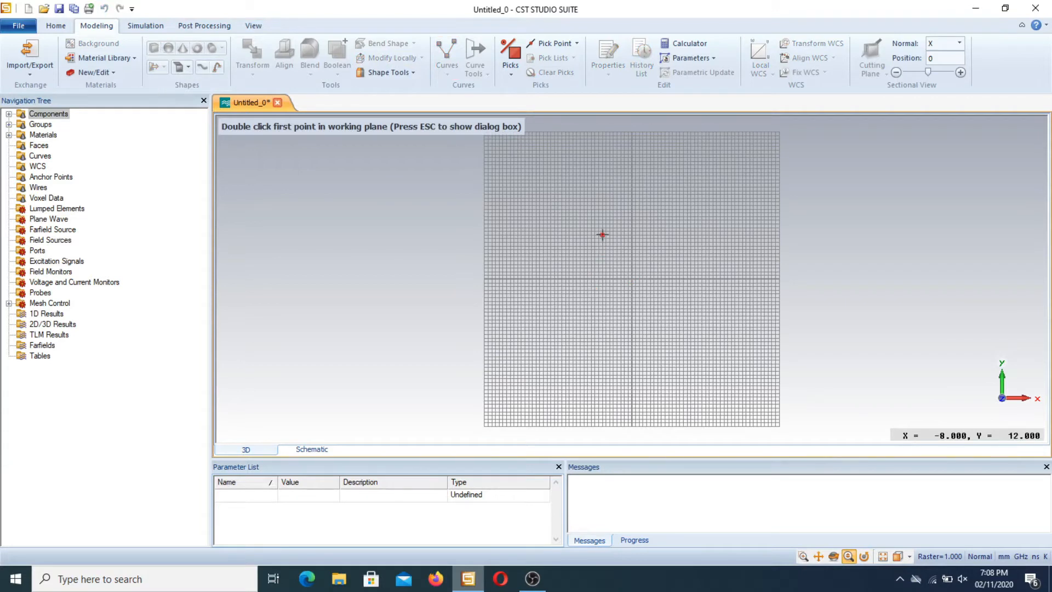
{"action": "double_click", "coordinate": [723, 338]}
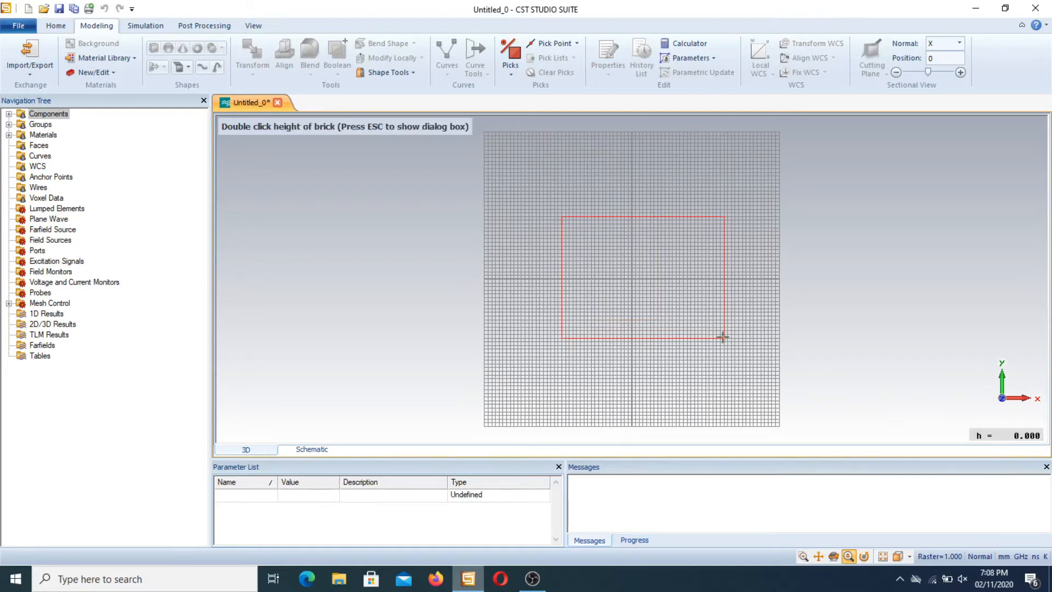
{"action": "mouse_move", "coordinate": [717, 334]}
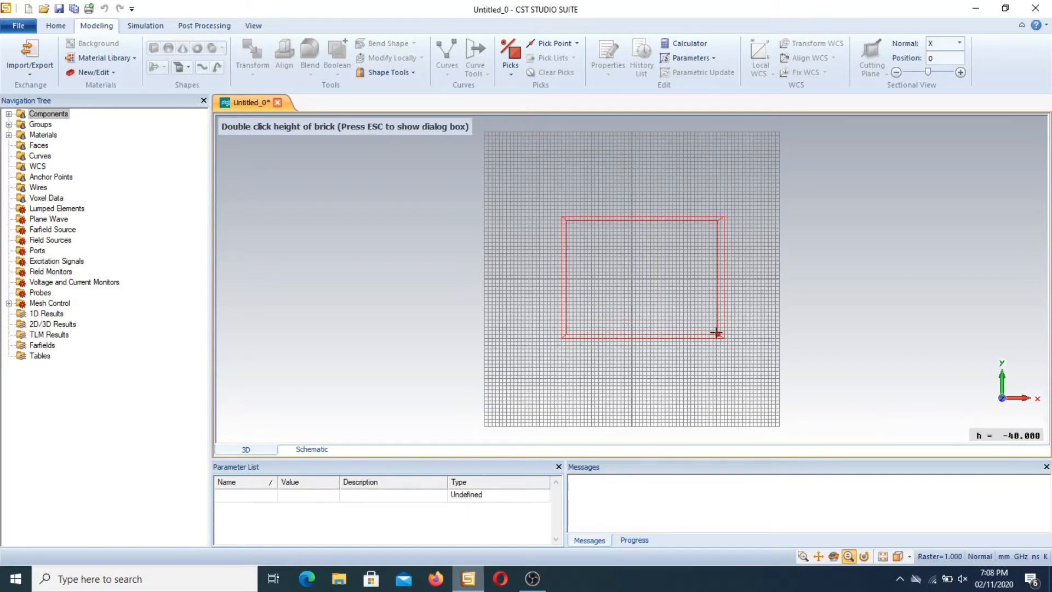
{"action": "double_click", "coordinate": [717, 333]}
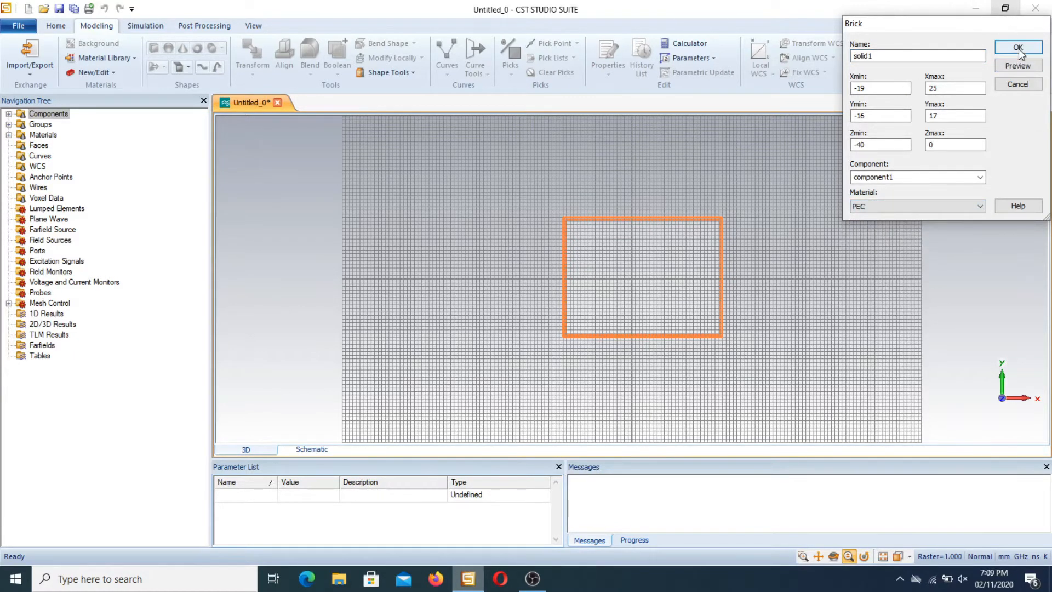
- Create the PEC brick solid1 as a solid block on the modeling grid
{"action": "left_click", "coordinate": [1018, 48]}
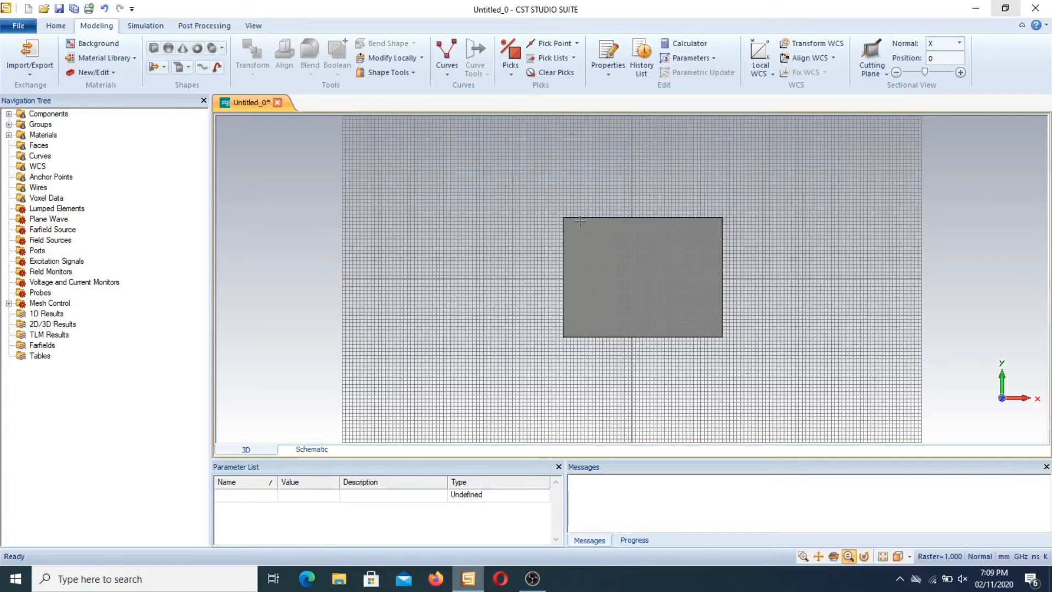
{"action": "mouse_move", "coordinate": [760, 57]}
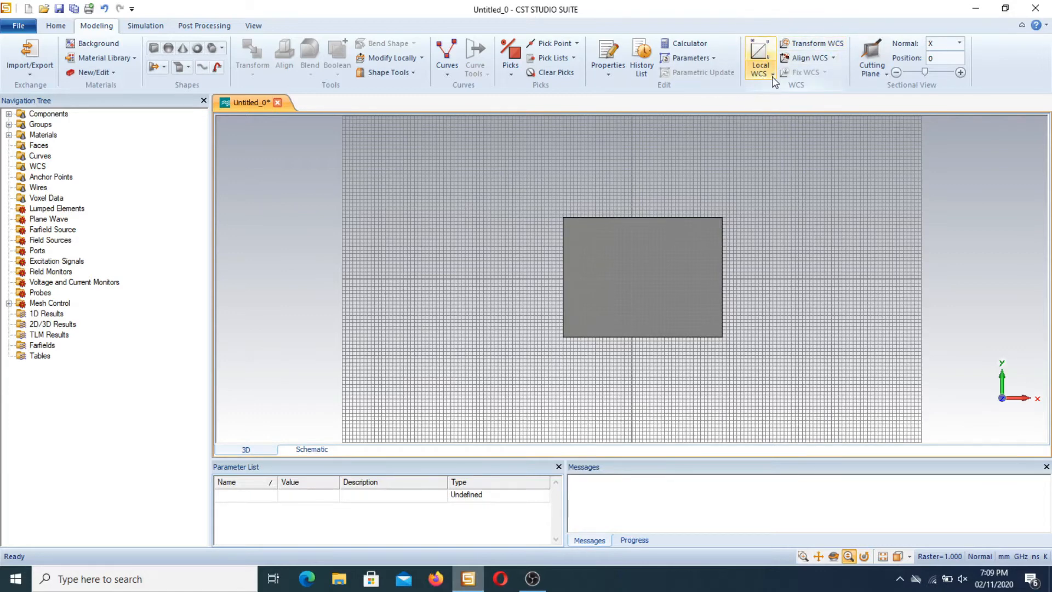
{"action": "left_click", "coordinate": [760, 73]}
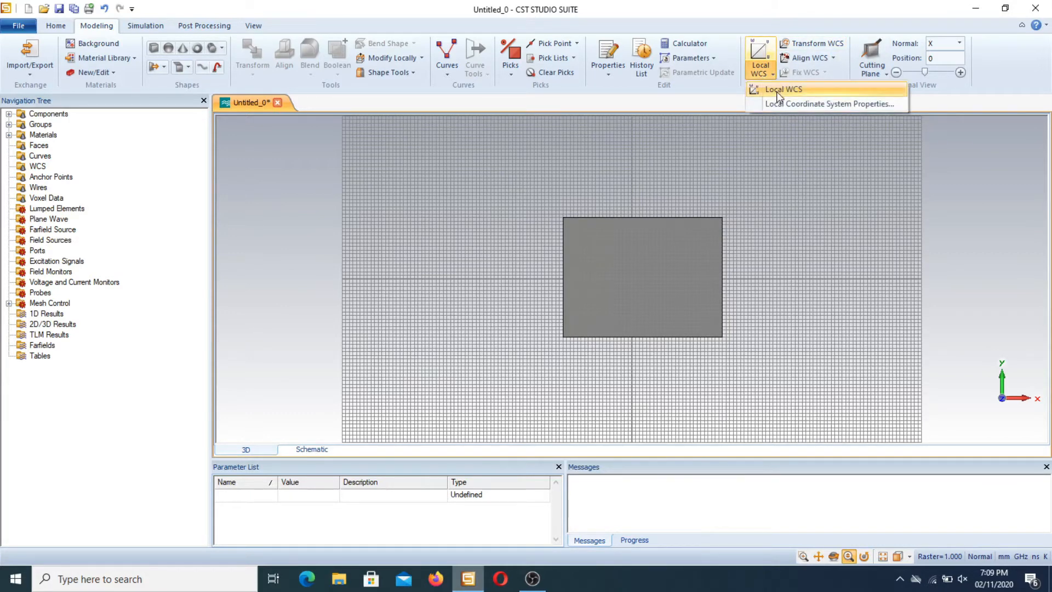
{"action": "mouse_move", "coordinate": [771, 103]}
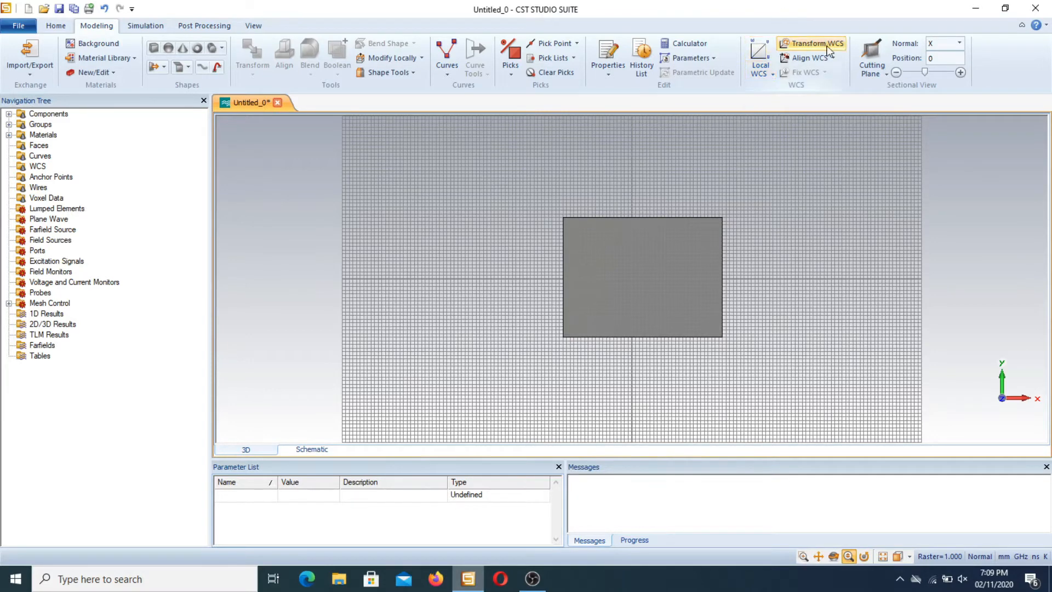
{"action": "left_click", "coordinate": [834, 57]}
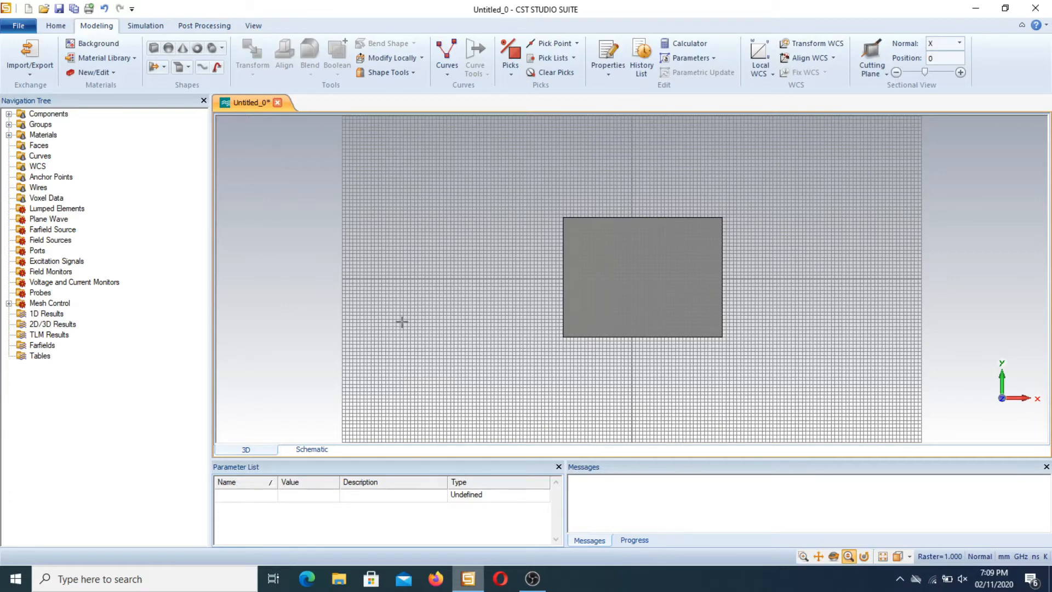
{"action": "mouse_move", "coordinate": [557, 178]}
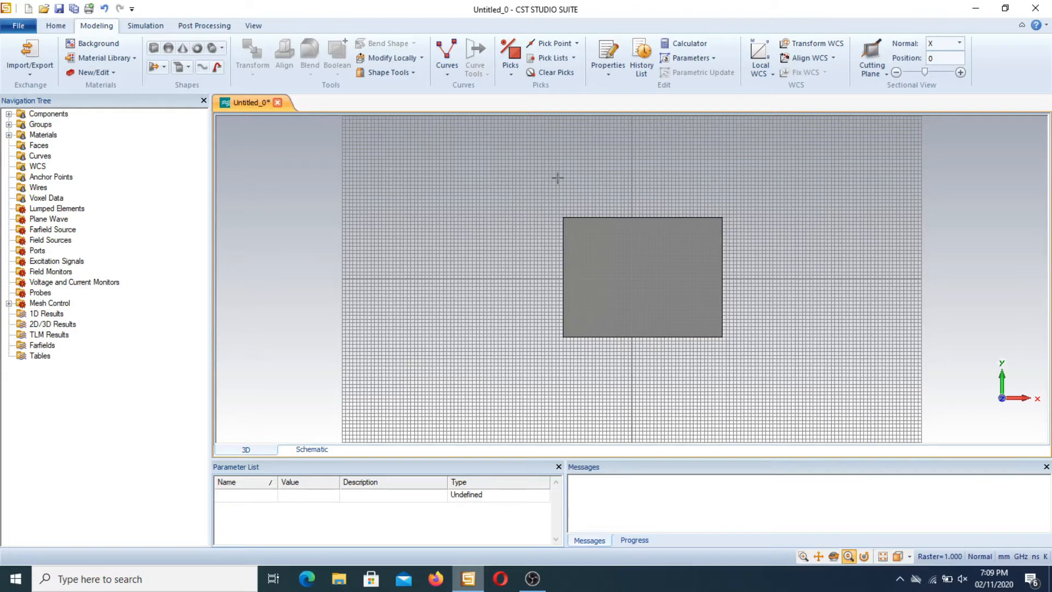
{"action": "mouse_move", "coordinate": [487, 139]}
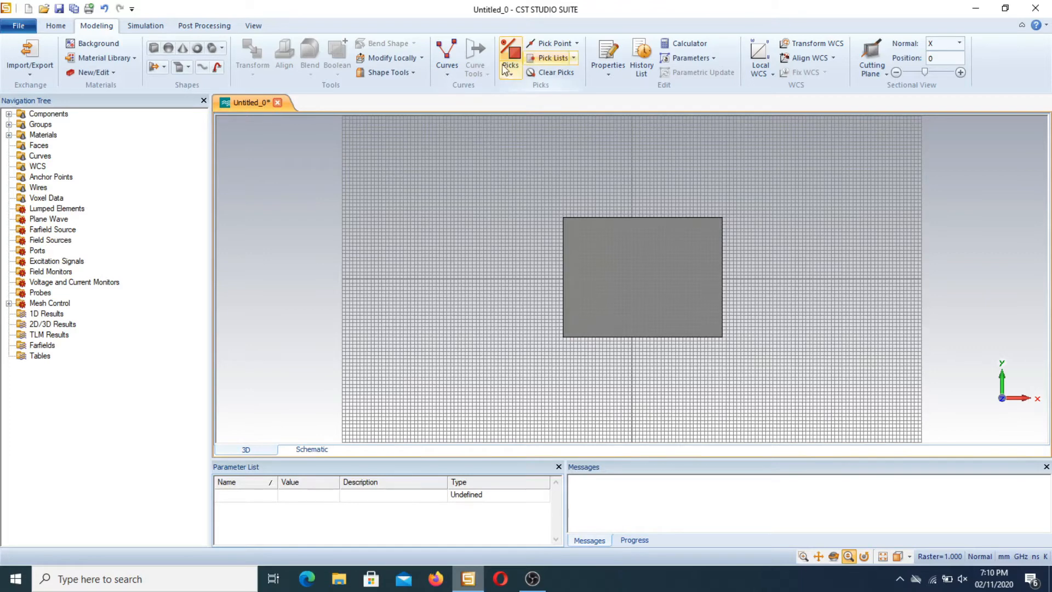
- Browse the picking options list, then close it
{"action": "left_click", "coordinate": [509, 57]}
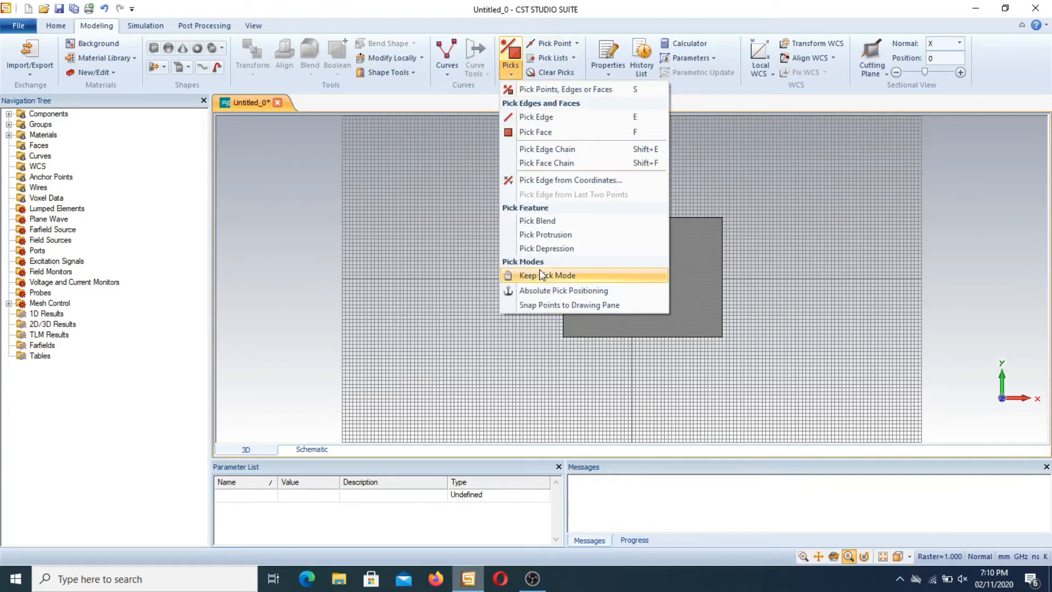
{"action": "mouse_move", "coordinate": [511, 77]}
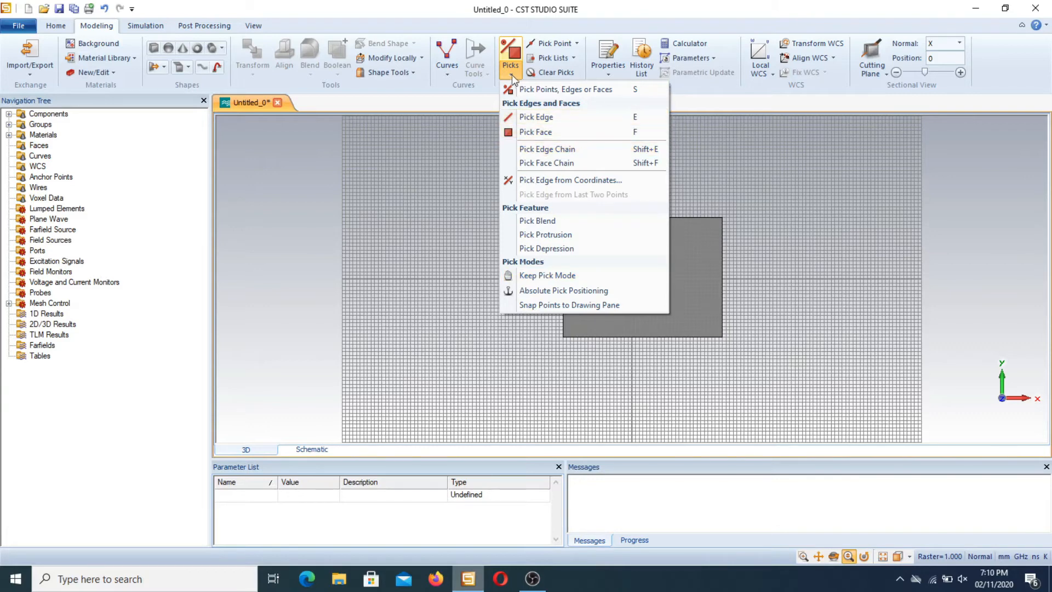
{"action": "left_click", "coordinate": [552, 42]}
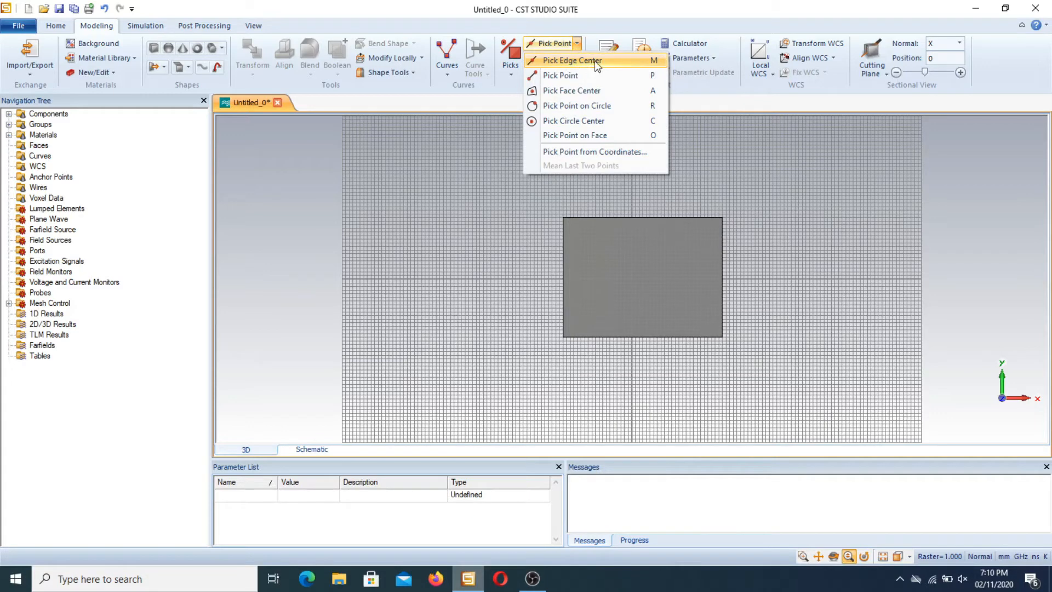
{"action": "mouse_move", "coordinate": [656, 68]}
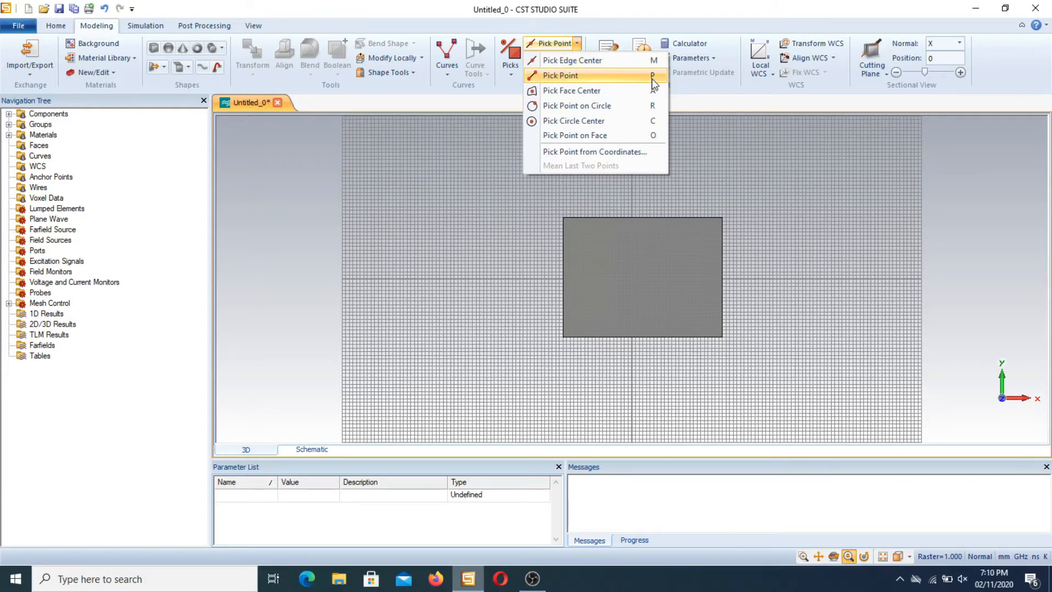
{"action": "mouse_move", "coordinate": [628, 60]}
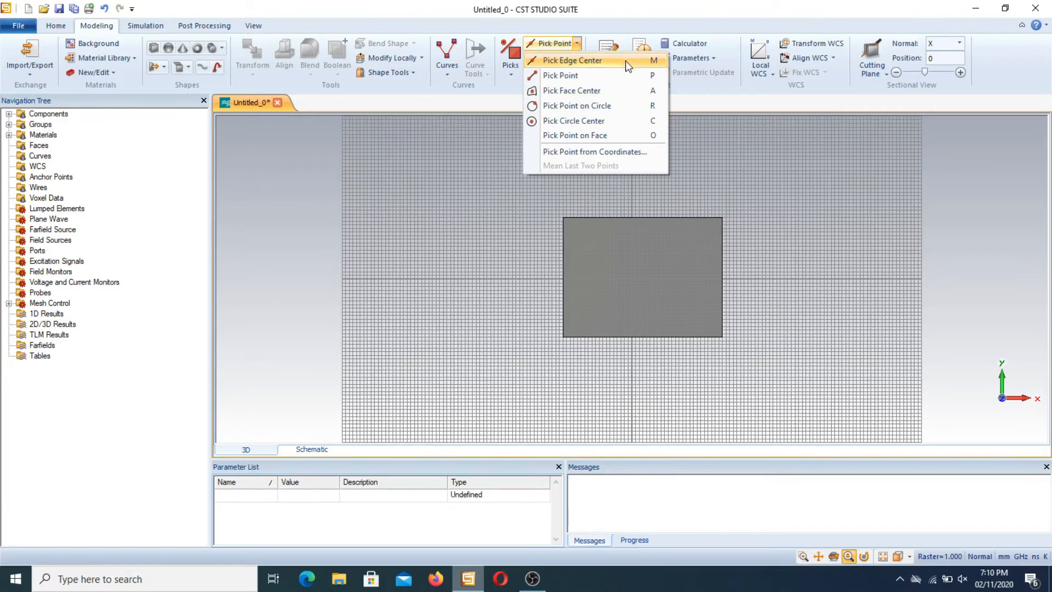
- Pick the midpoint of the brick's bottom edge at 3, -16, 0
{"action": "left_click", "coordinate": [572, 60]}
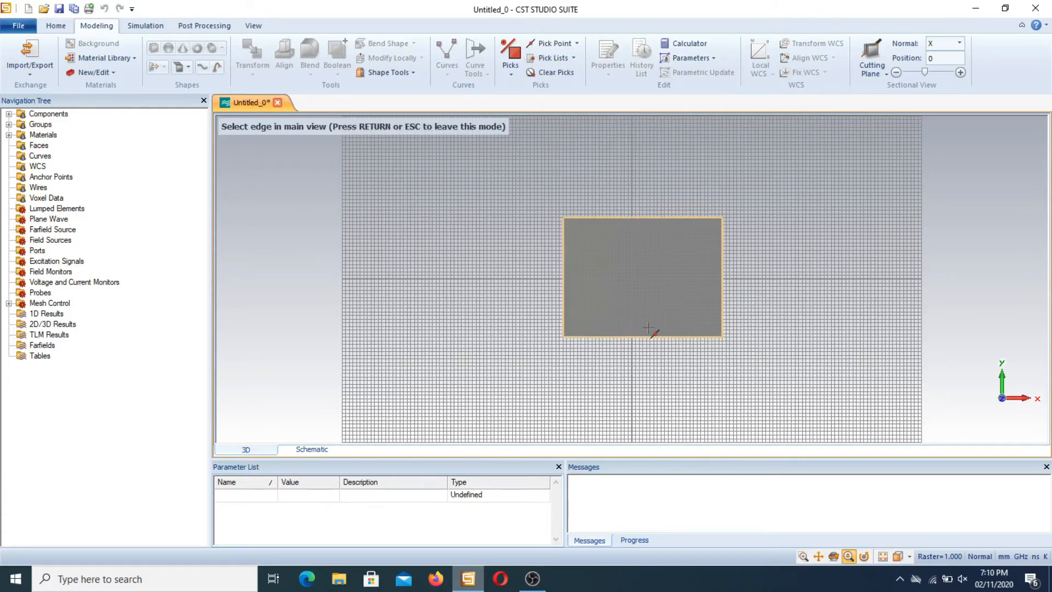
{"action": "left_click", "coordinate": [642, 338]}
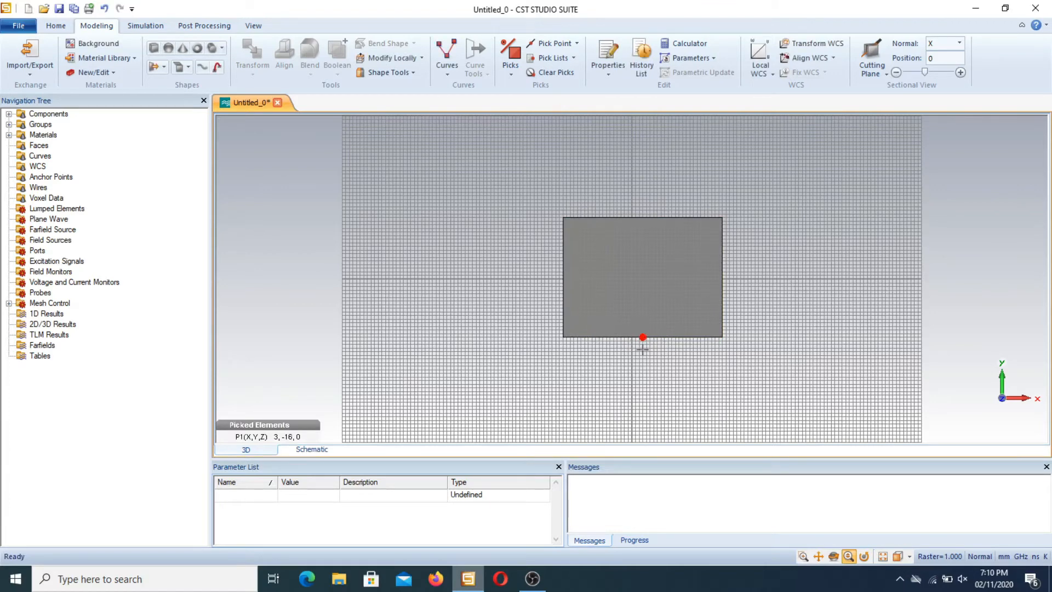
{"action": "mouse_move", "coordinate": [669, 239]}
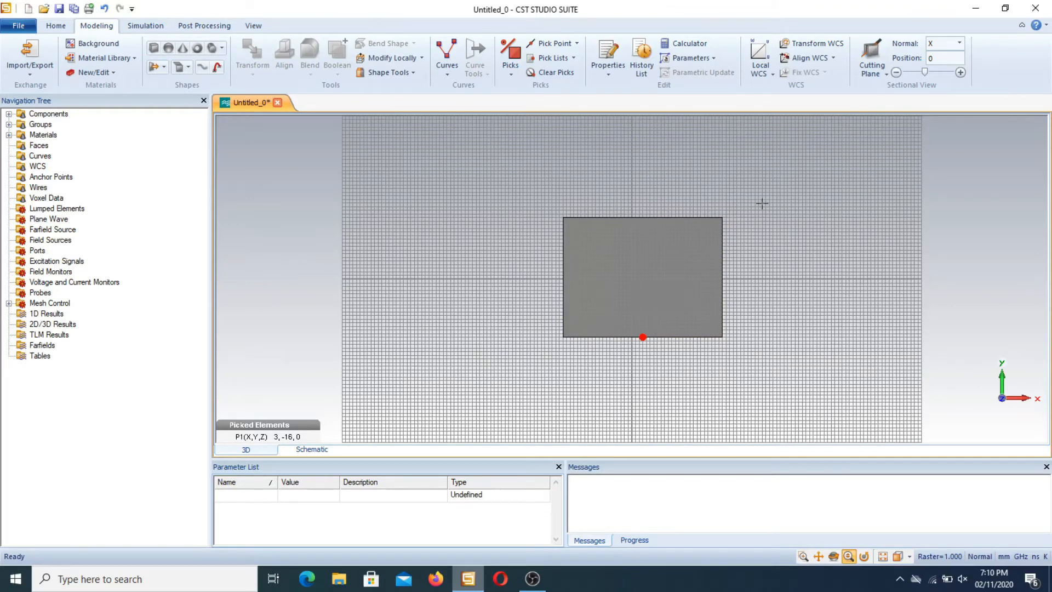
{"action": "left_click", "coordinate": [833, 57]}
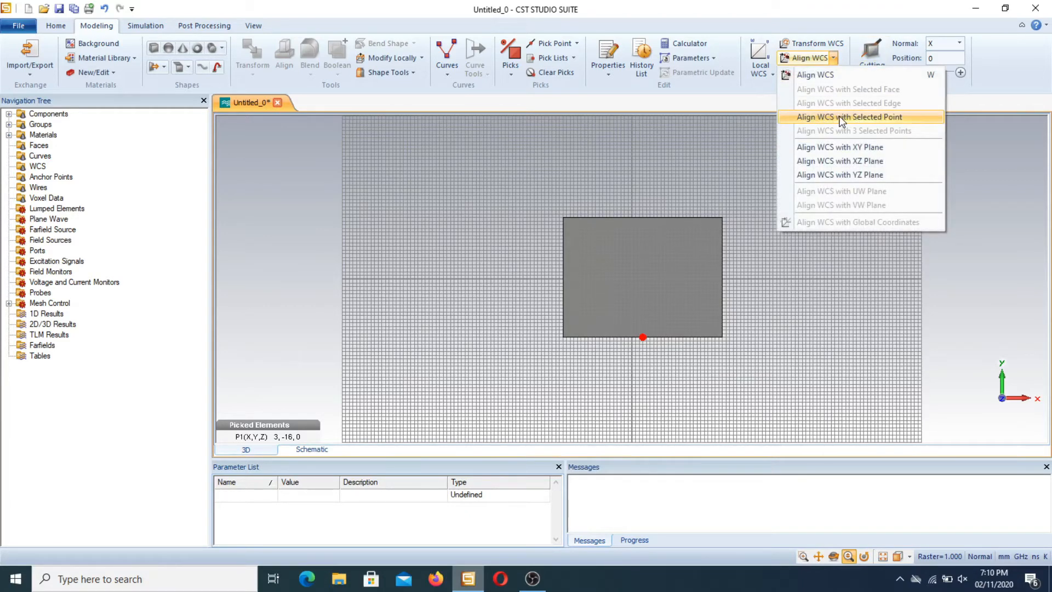
- Align the WCS with the picked bottom-edge midpoint
{"action": "left_click", "coordinate": [849, 117]}
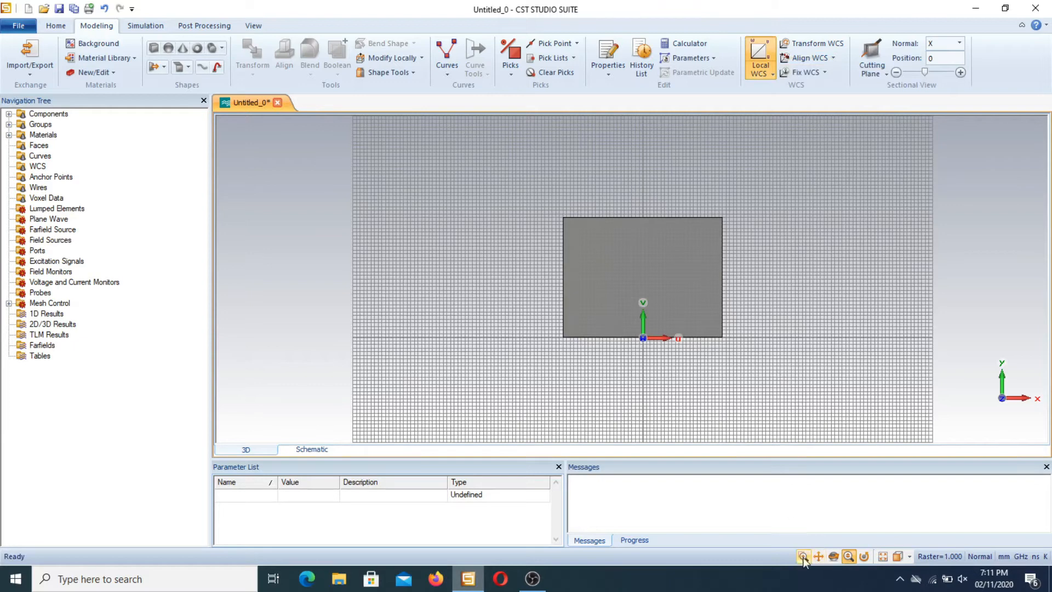
{"action": "left_click", "coordinate": [804, 556]}
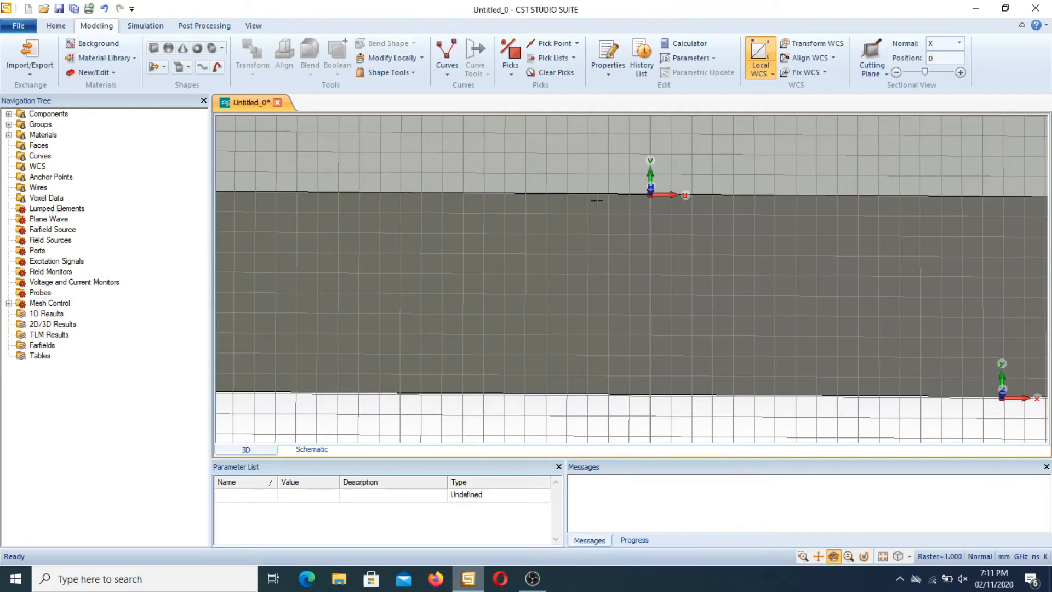
{"action": "mouse_move", "coordinate": [656, 188]}
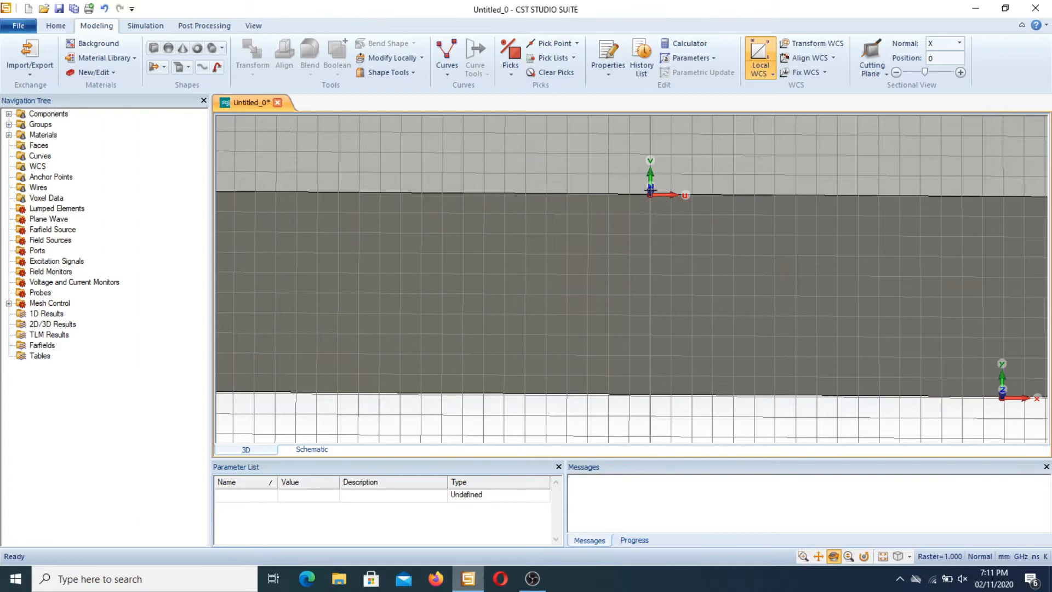
{"action": "mouse_move", "coordinate": [613, 372]}
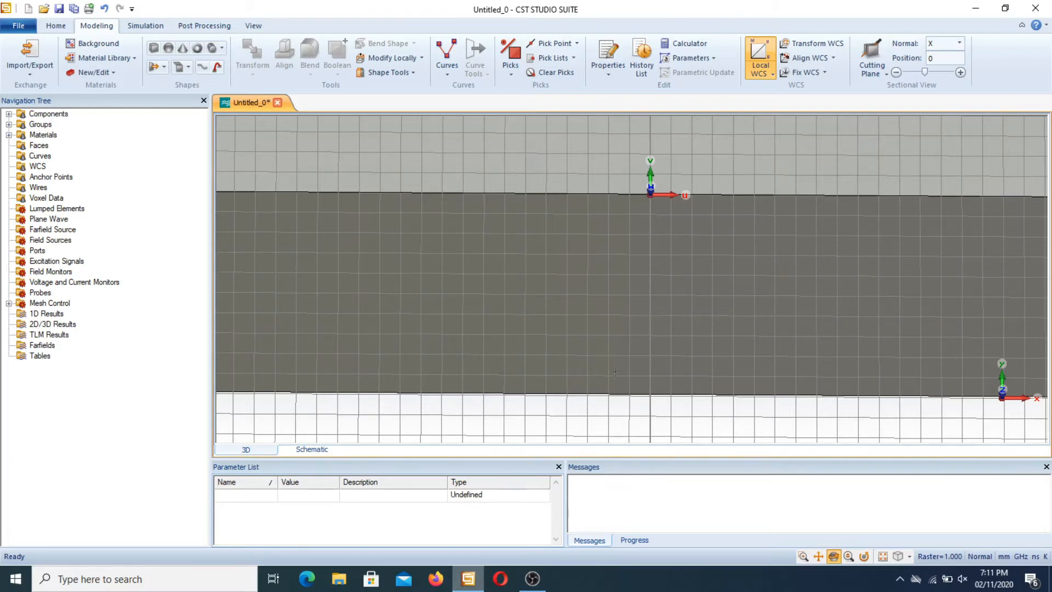
{"action": "mouse_move", "coordinate": [597, 345]}
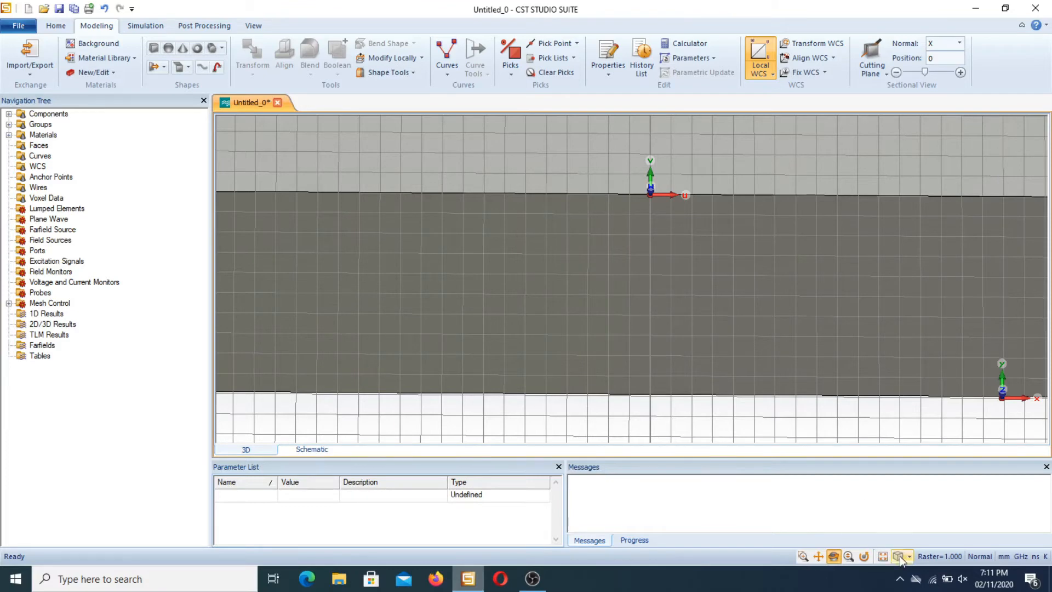
- Show the whole brick in Front view and begin a WCS move with zero offsets
{"action": "left_click", "coordinate": [901, 557]}
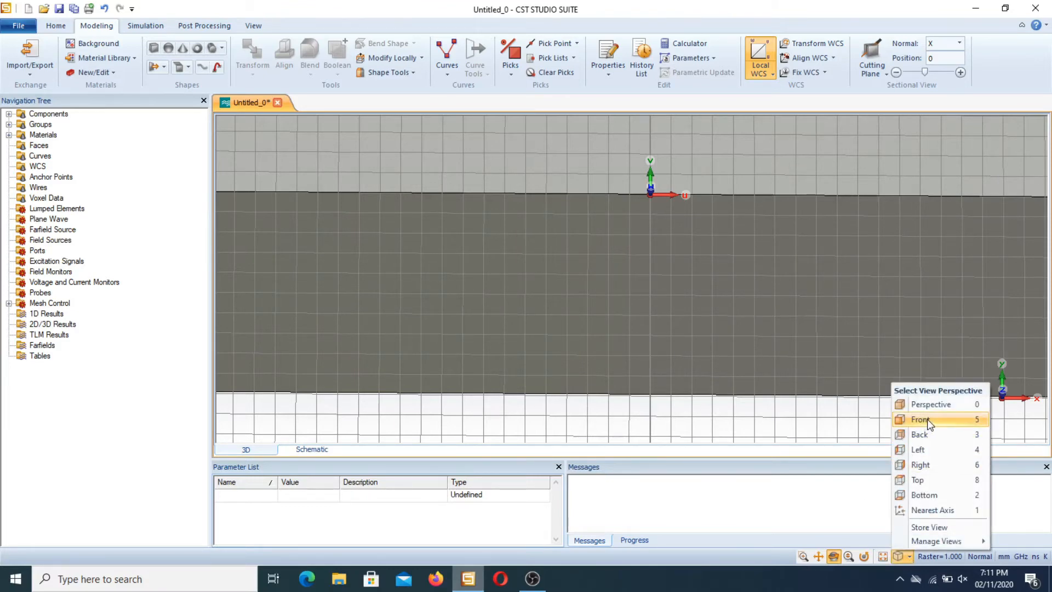
{"action": "left_click", "coordinate": [921, 418]}
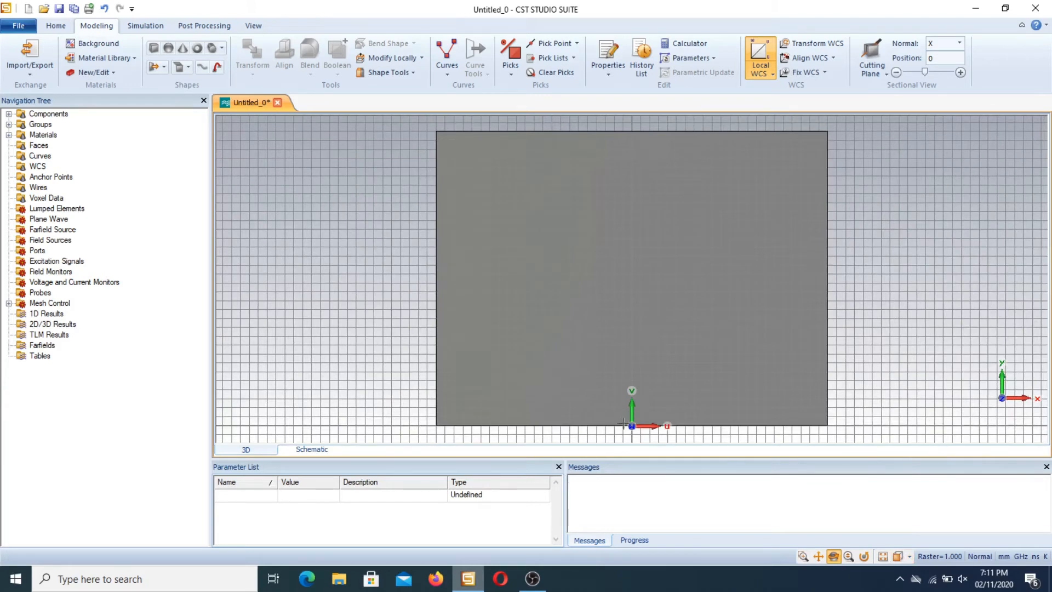
{"action": "mouse_move", "coordinate": [618, 257]}
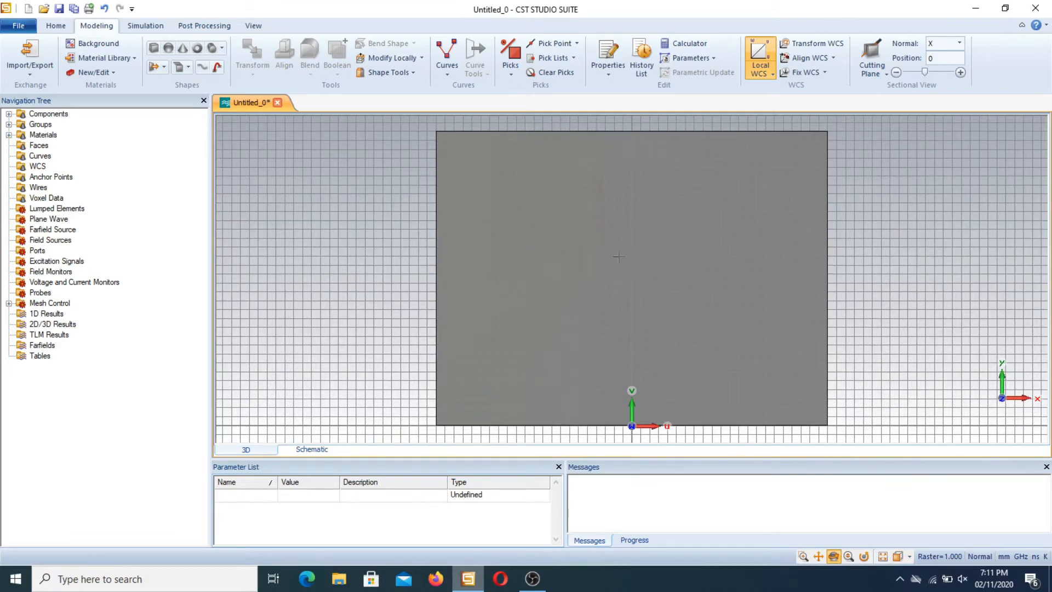
{"action": "mouse_move", "coordinate": [635, 392]}
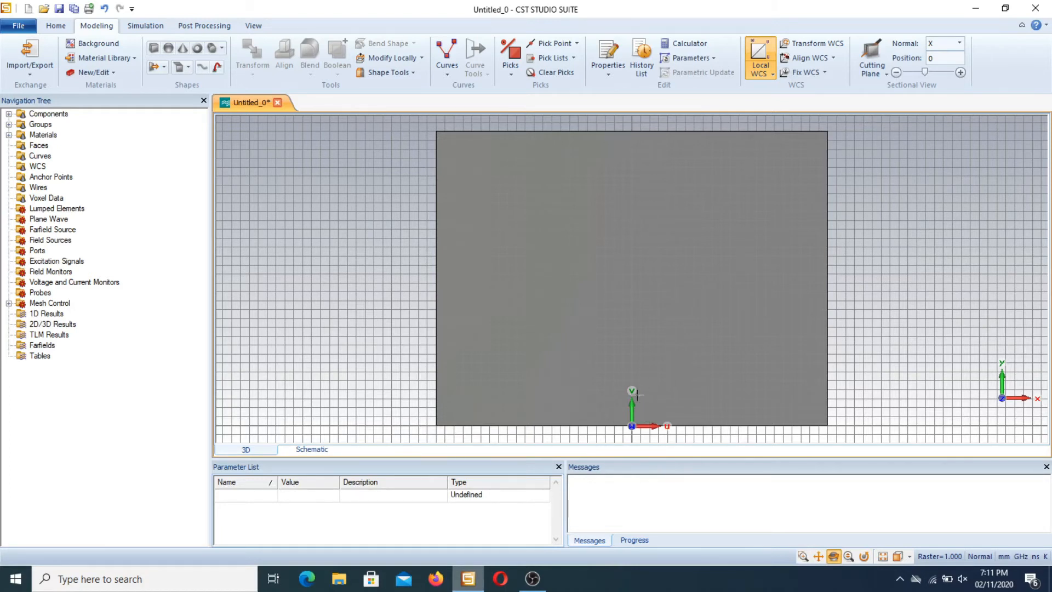
{"action": "left_click", "coordinate": [816, 43]}
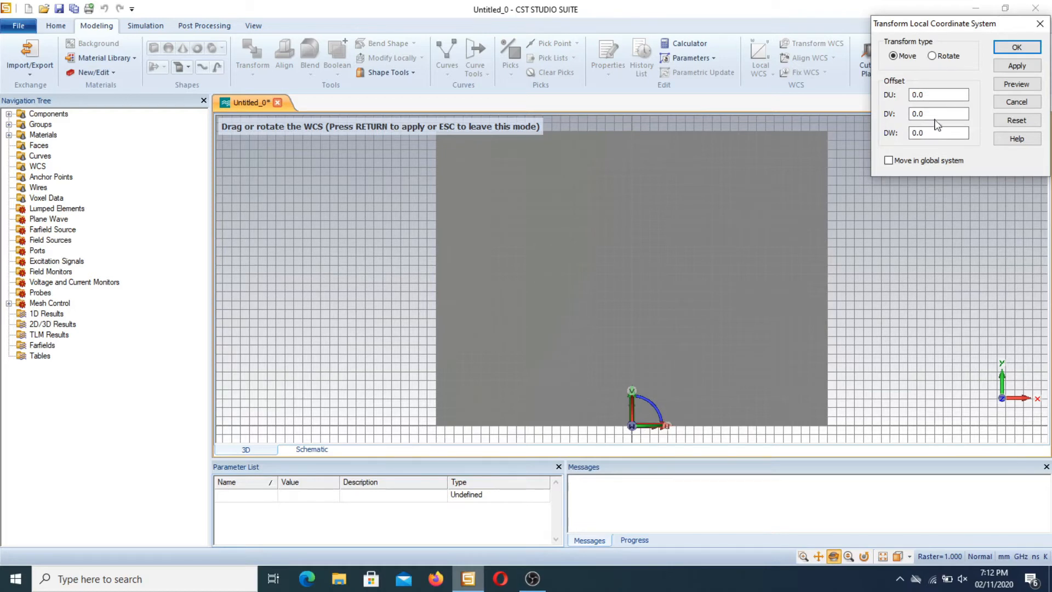
- Move the WCS upward by a DV offset into the brick's middle
{"action": "left_click", "coordinate": [1016, 84]}
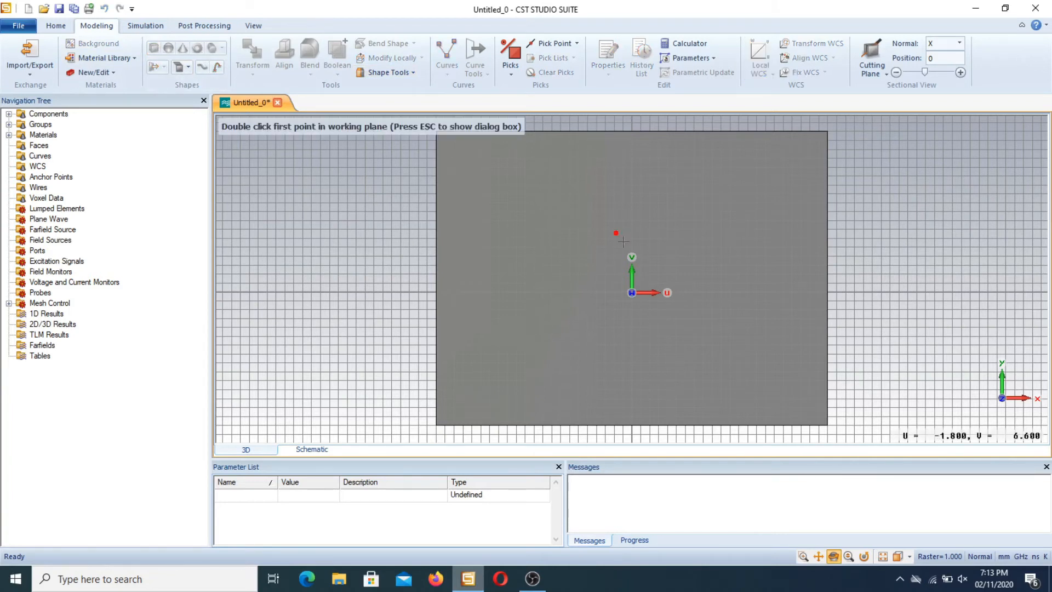
{"action": "mouse_move", "coordinate": [632, 292]}
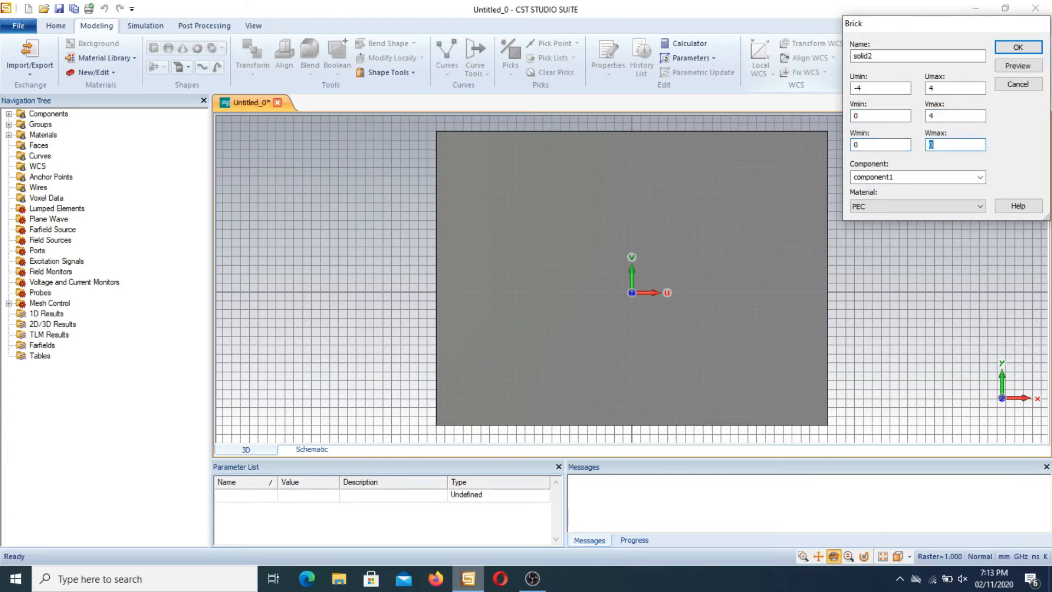
- Enter solid2 bounds U -4 to 4, V 0 to 4, W 0 to 1 and pick a library material
{"action": "type", "text": "1"}
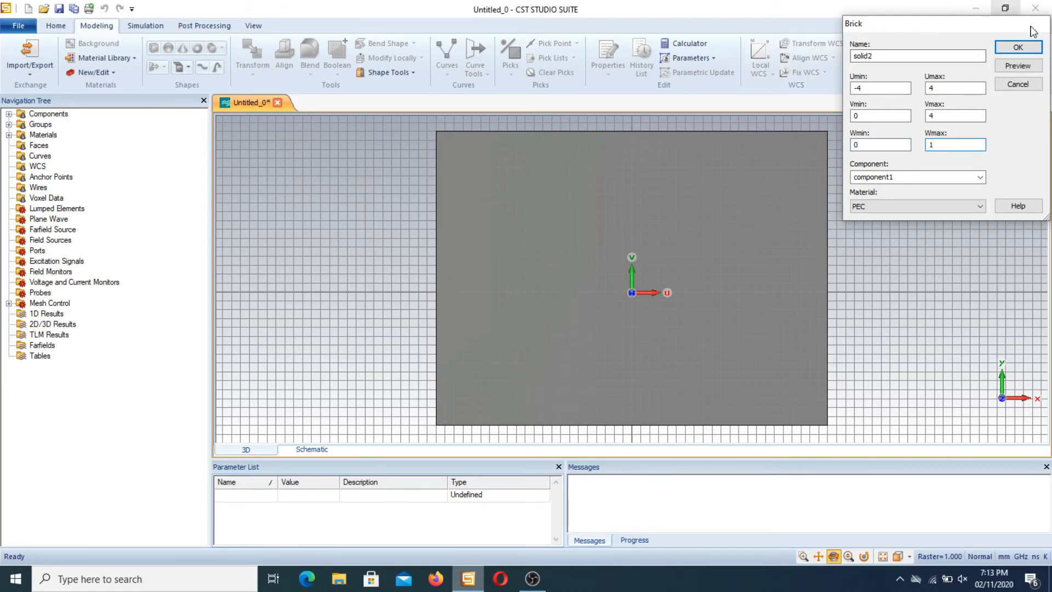
{"action": "left_click", "coordinate": [980, 206]}
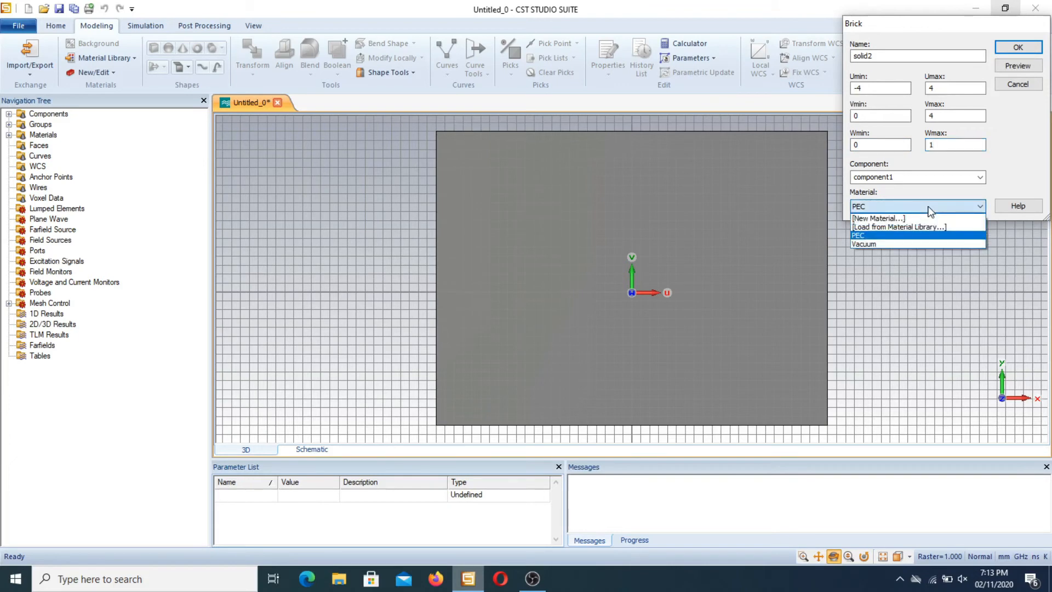
{"action": "left_click", "coordinate": [899, 226]}
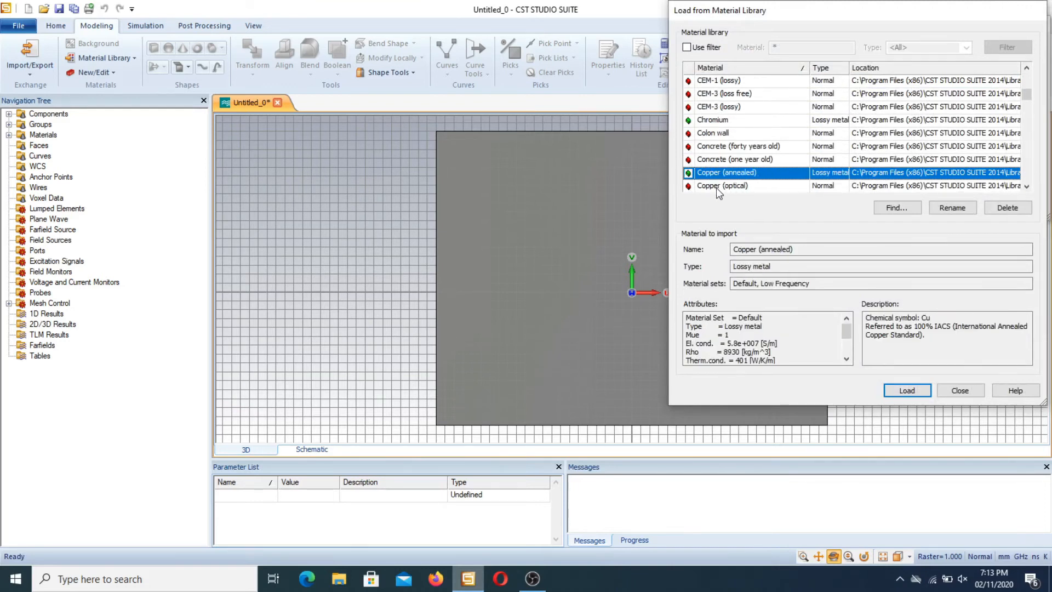
{"action": "mouse_move", "coordinate": [907, 390]}
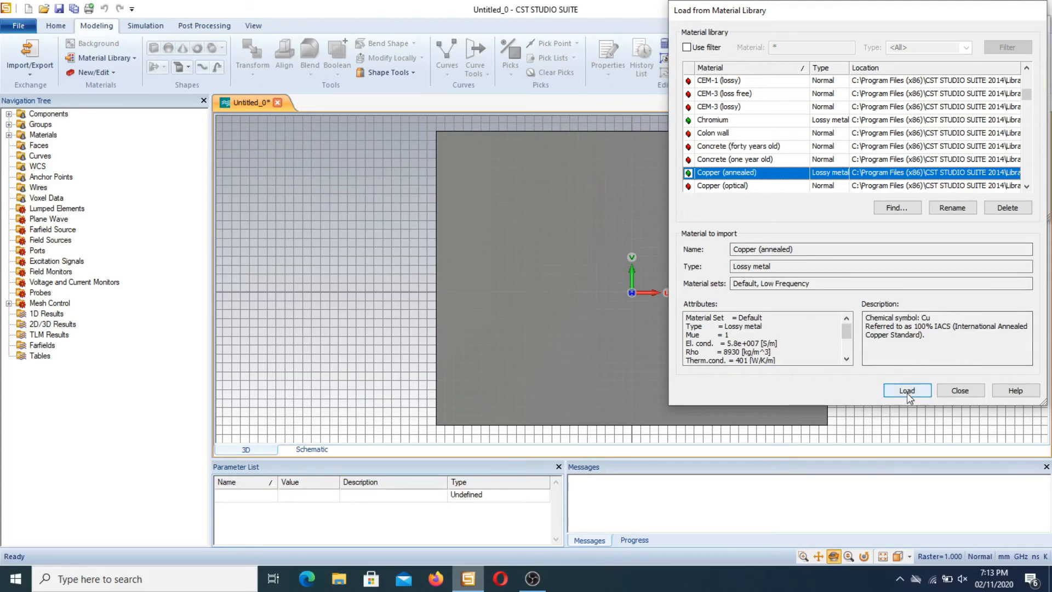
- Load annealed copper and preview brick solid2 above the origin
{"action": "left_click", "coordinate": [907, 391]}
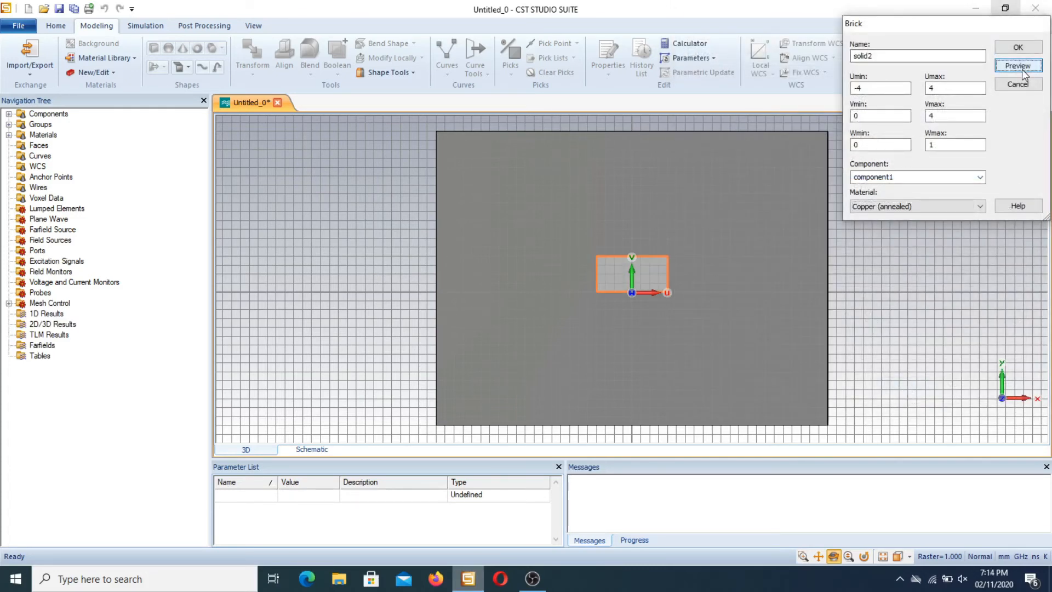
{"action": "left_click", "coordinate": [1017, 47]}
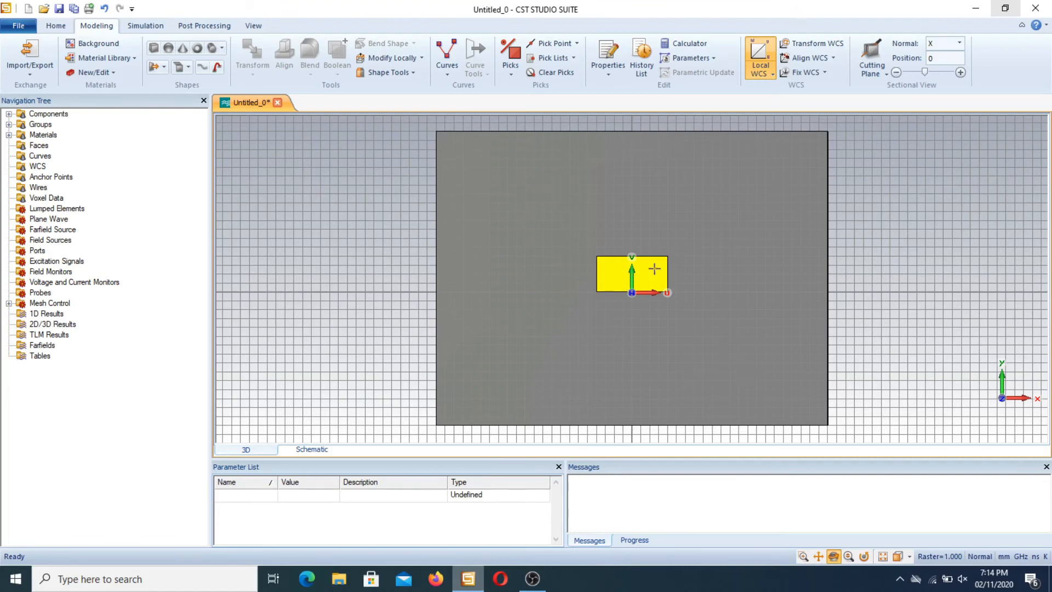
- Enter single-point picking mode to select the copper brick's corner
{"action": "left_click", "coordinate": [553, 43]}
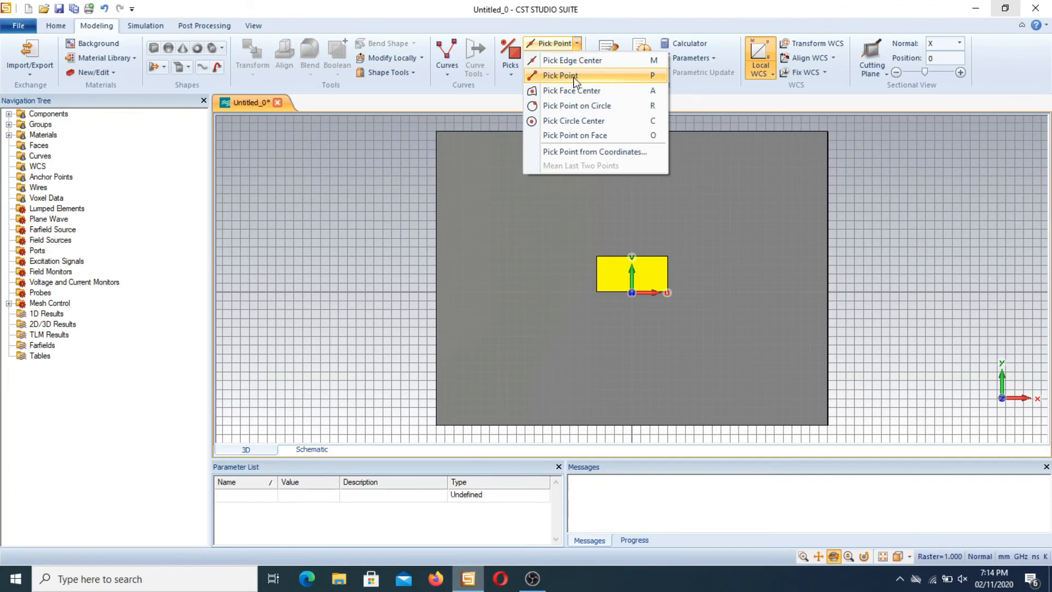
{"action": "left_click", "coordinate": [560, 75]}
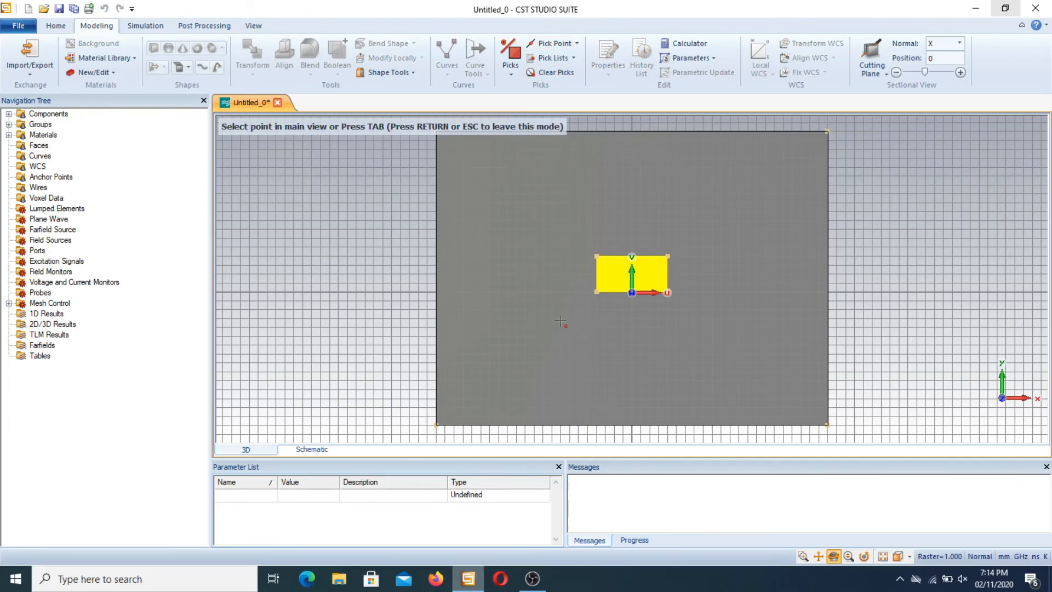
{"action": "mouse_move", "coordinate": [668, 257]}
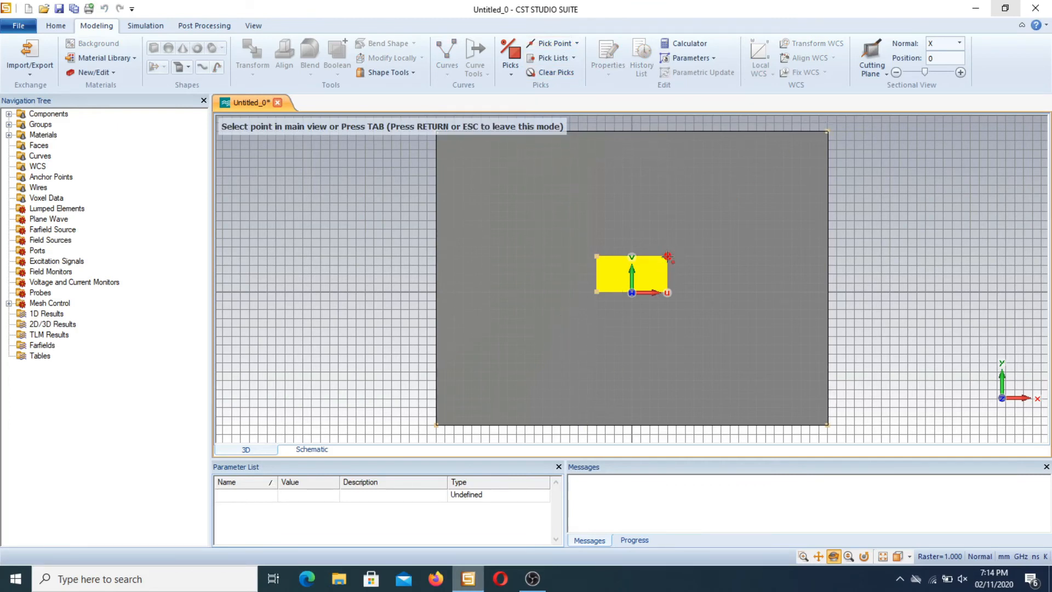
{"action": "mouse_move", "coordinate": [676, 274]}
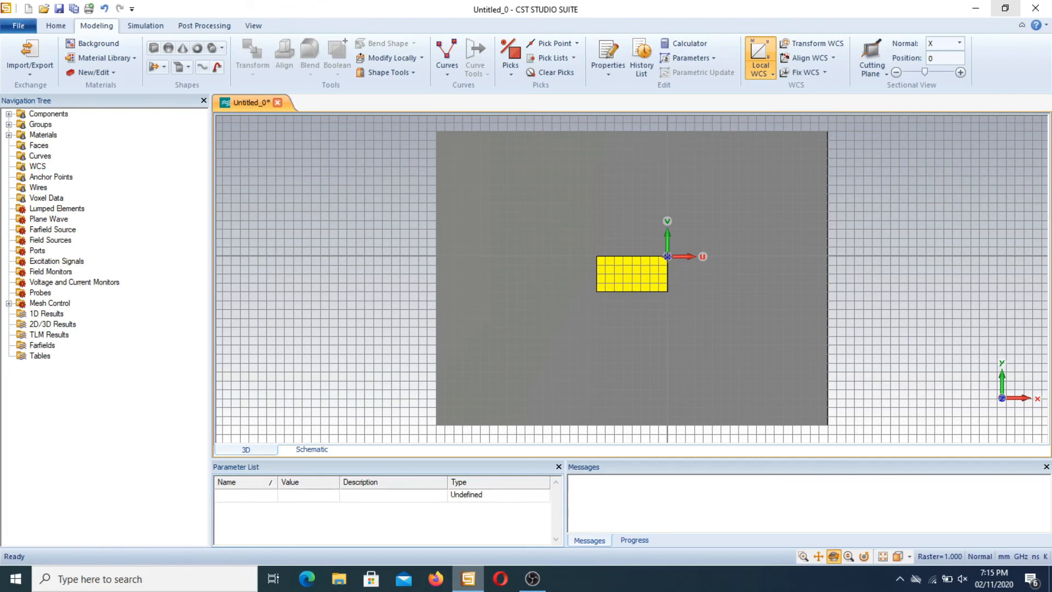
{"action": "mouse_move", "coordinate": [614, 270]}
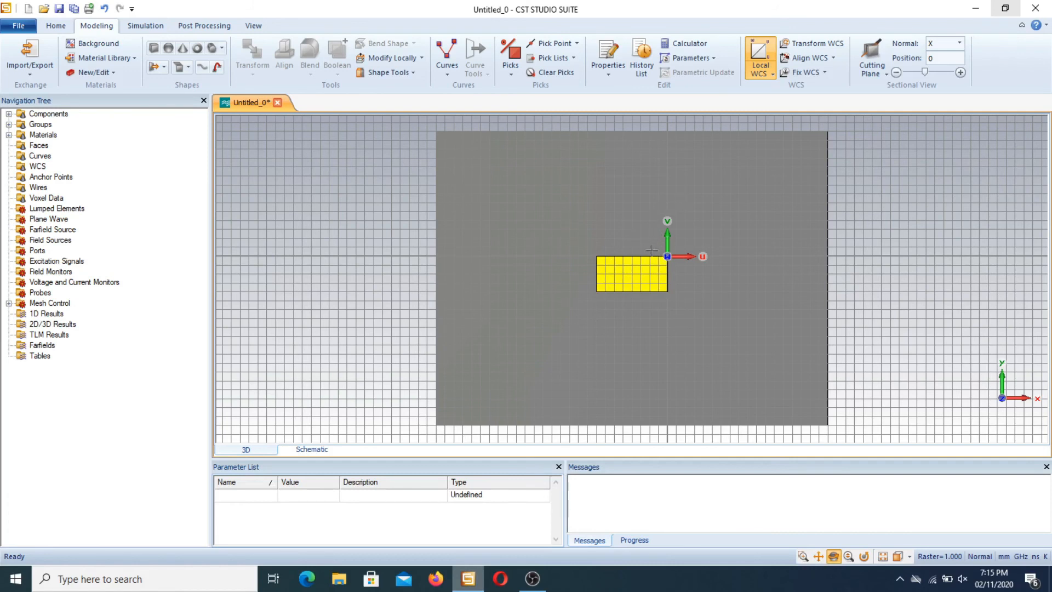
{"action": "mouse_move", "coordinate": [614, 266]}
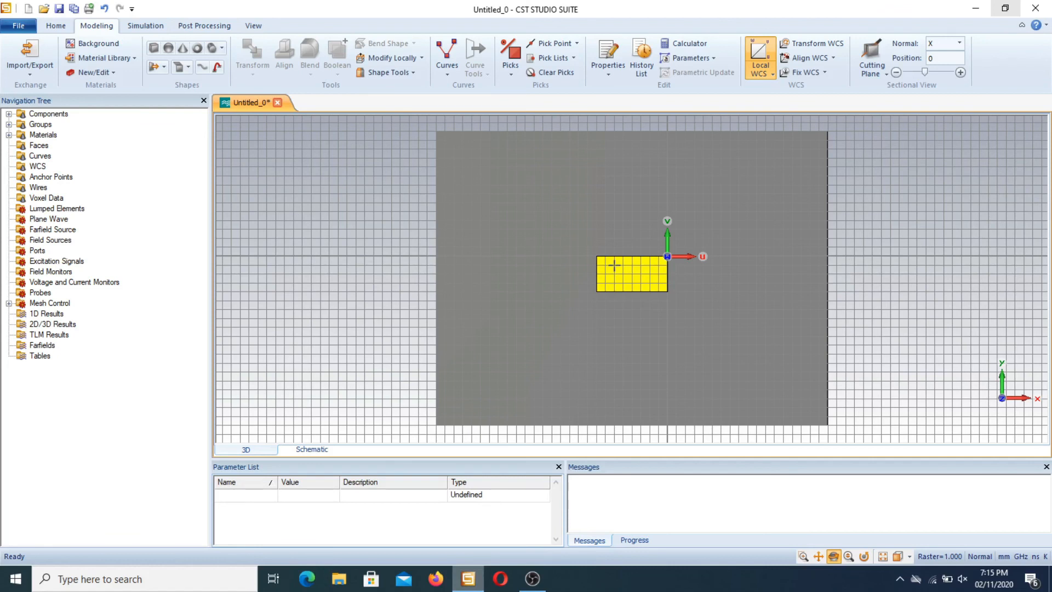
{"action": "mouse_move", "coordinate": [723, 289]}
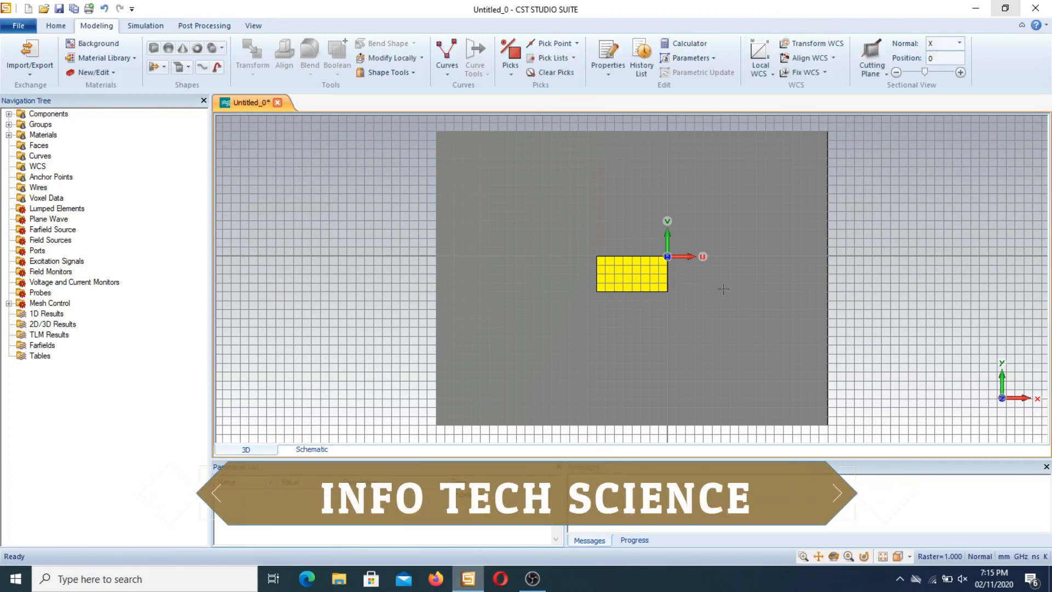
{"action": "left_click", "coordinate": [759, 56]}
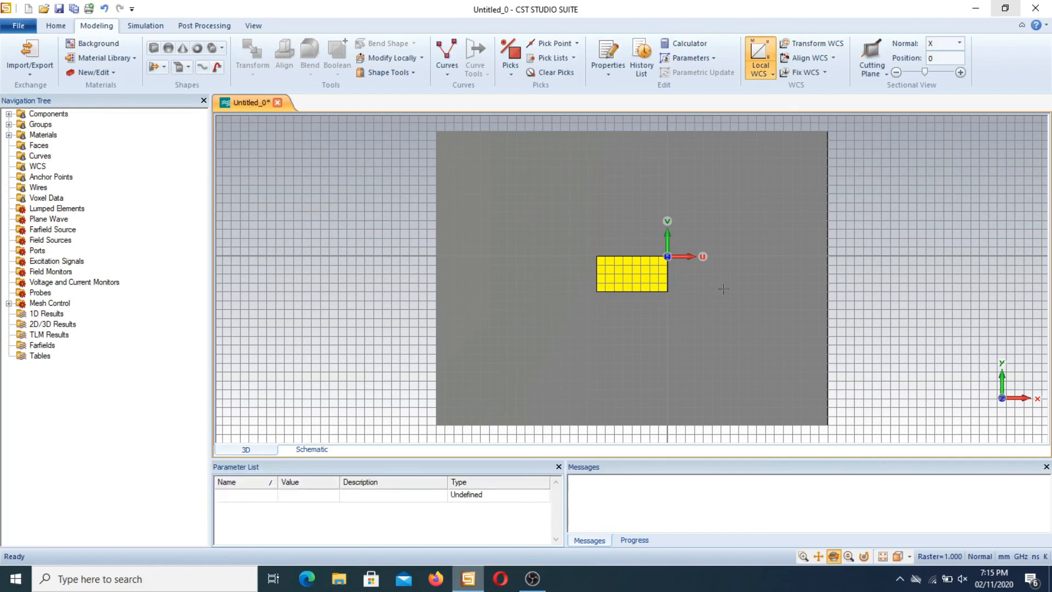